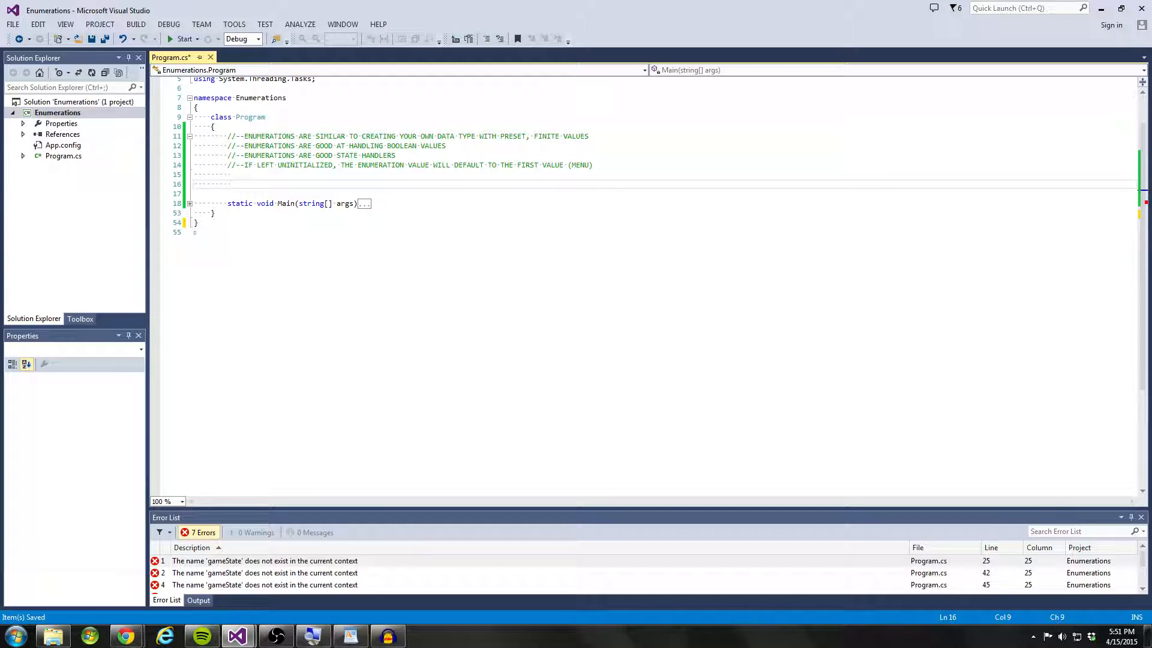
Step: Declare 'enum GameState { Menu, Playing, Pause };' on the empty line above Main
{"action": "type", "text": "e"}
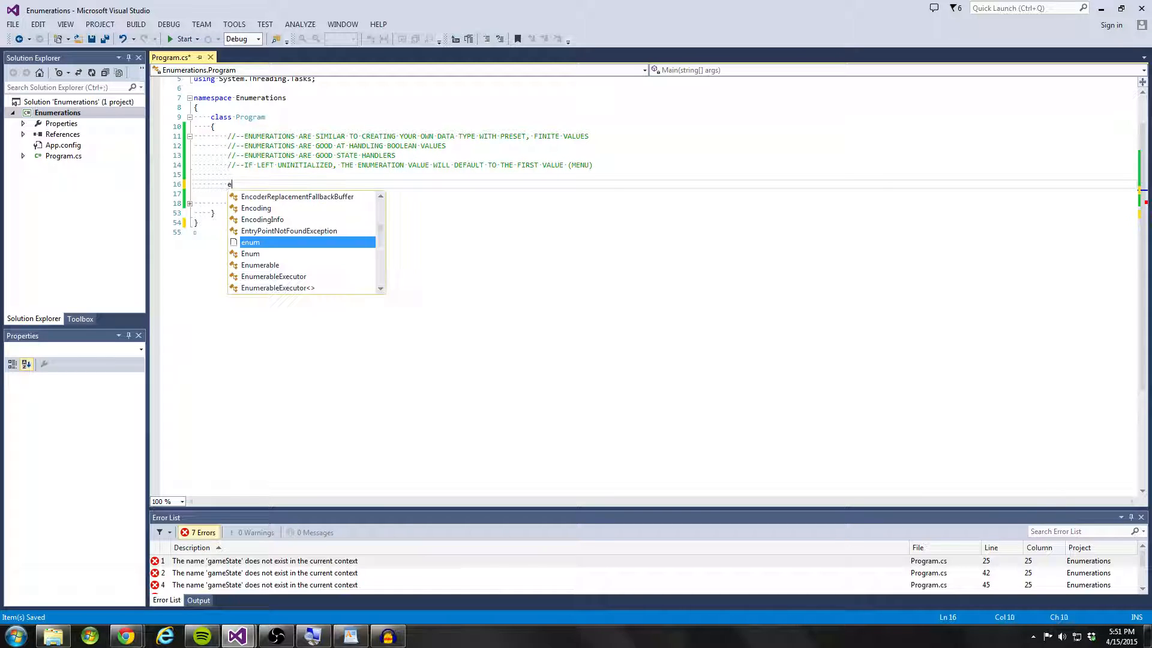
{"action": "type", "text": "num Games"}
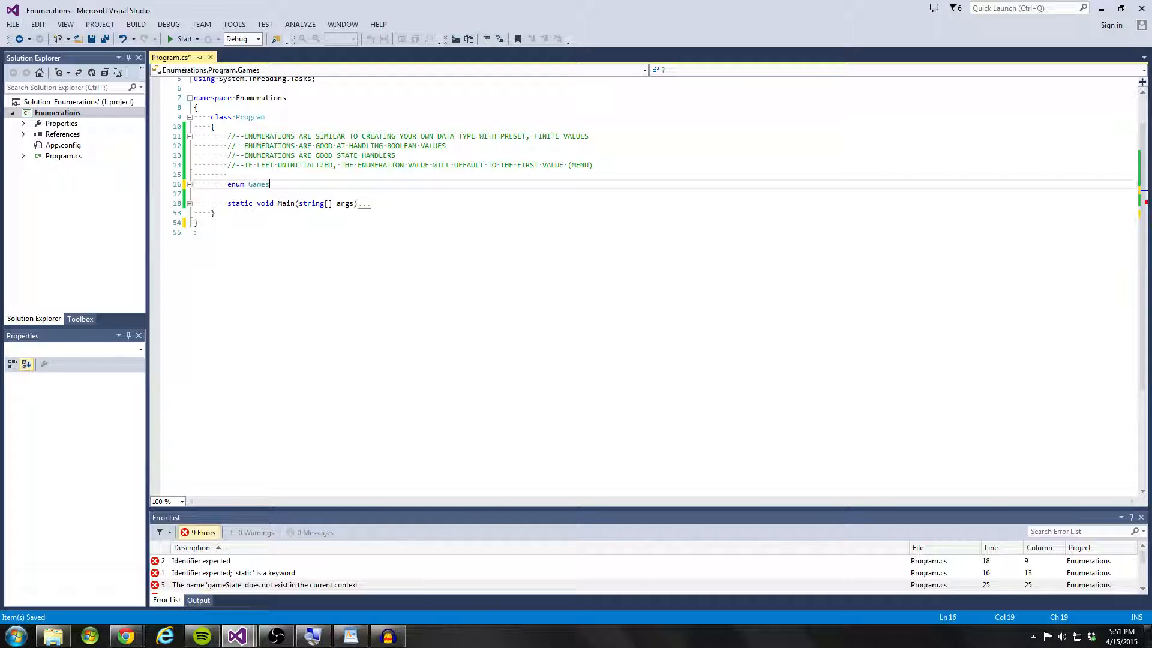
{"action": "type", "text": "State"}
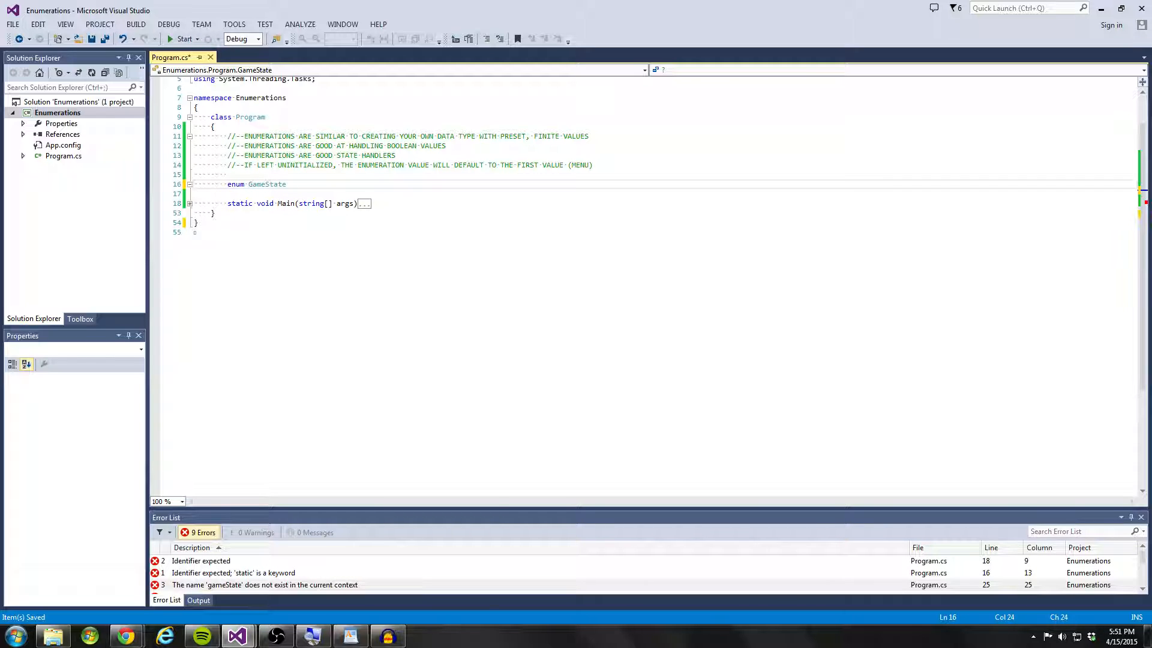
{"action": "type", "text": "{ }"}
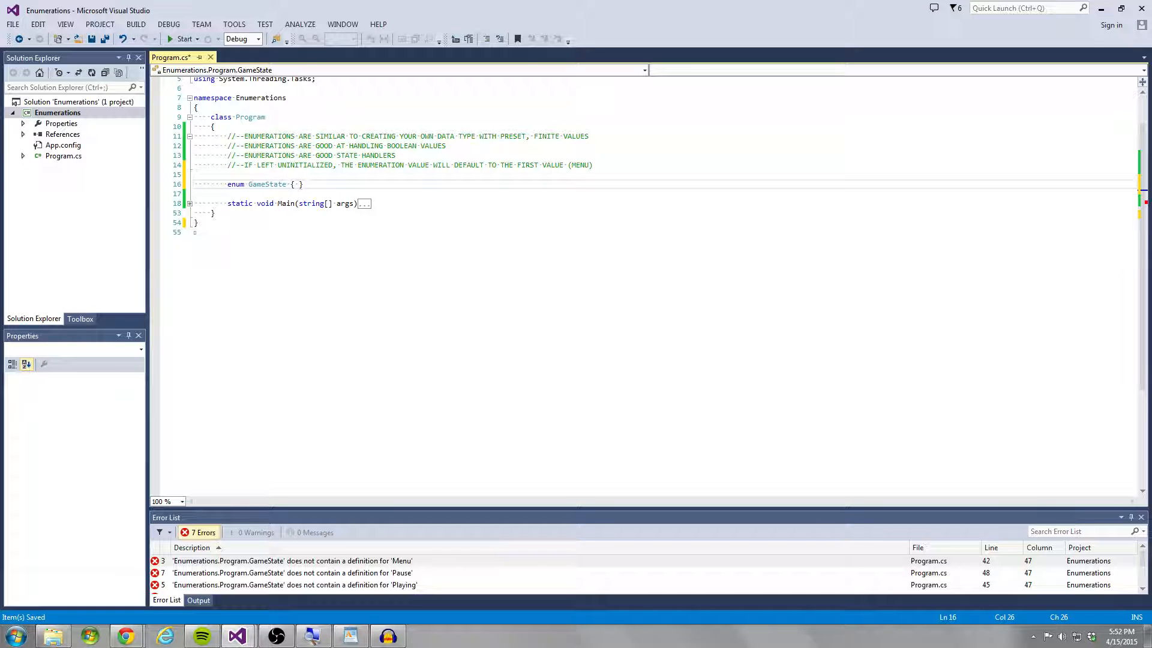
{"action": "left_click", "coordinate": [297, 184]}
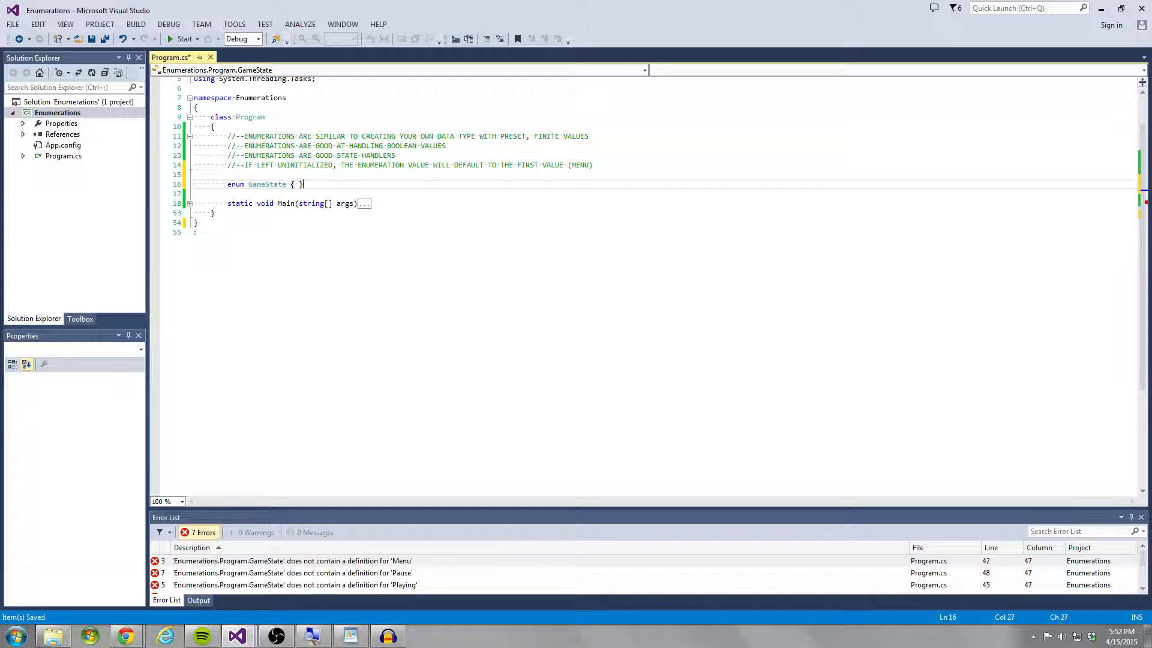
{"action": "type", "text": ";"}
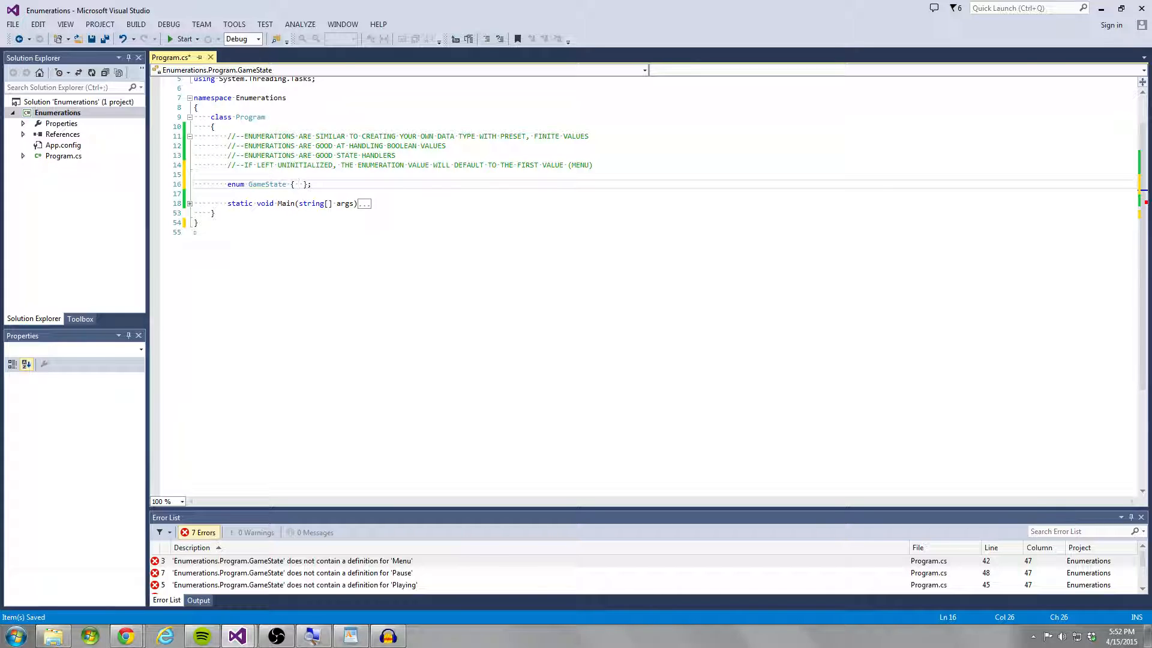
{"action": "left_click", "coordinate": [297, 183]}
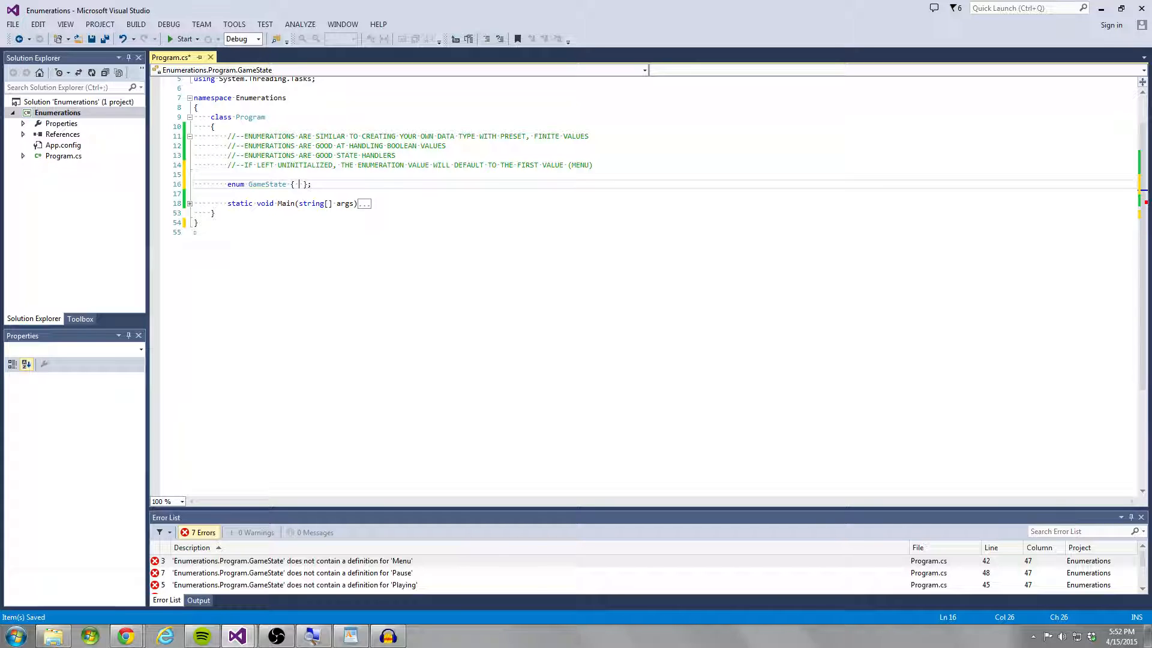
{"action": "type", "text": "M"}
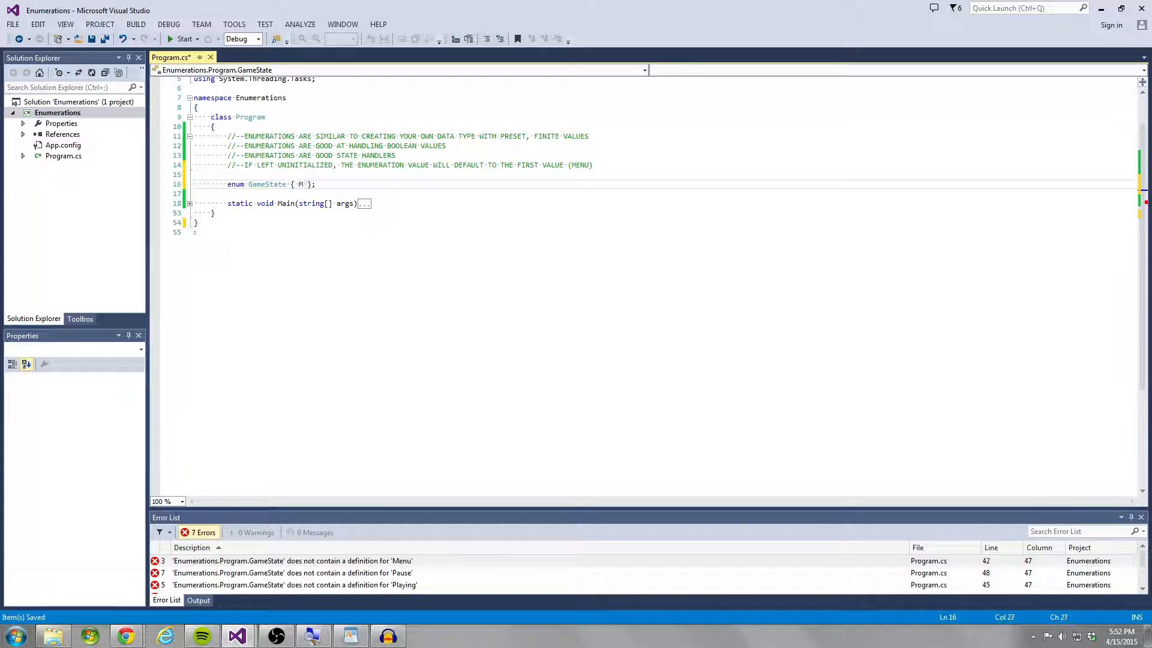
{"action": "type", "text": "Menu, Playing, Pause"}
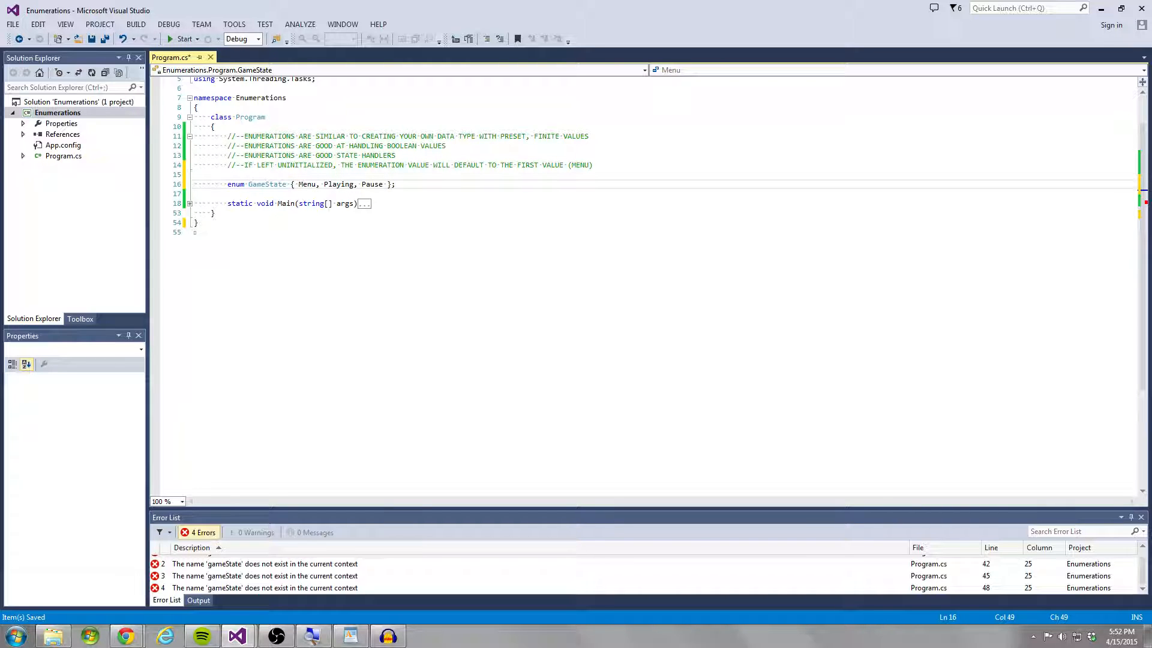
Step: Add the field 'static GameState gameState;' on the line below the enum
{"action": "type", "text": "w"}
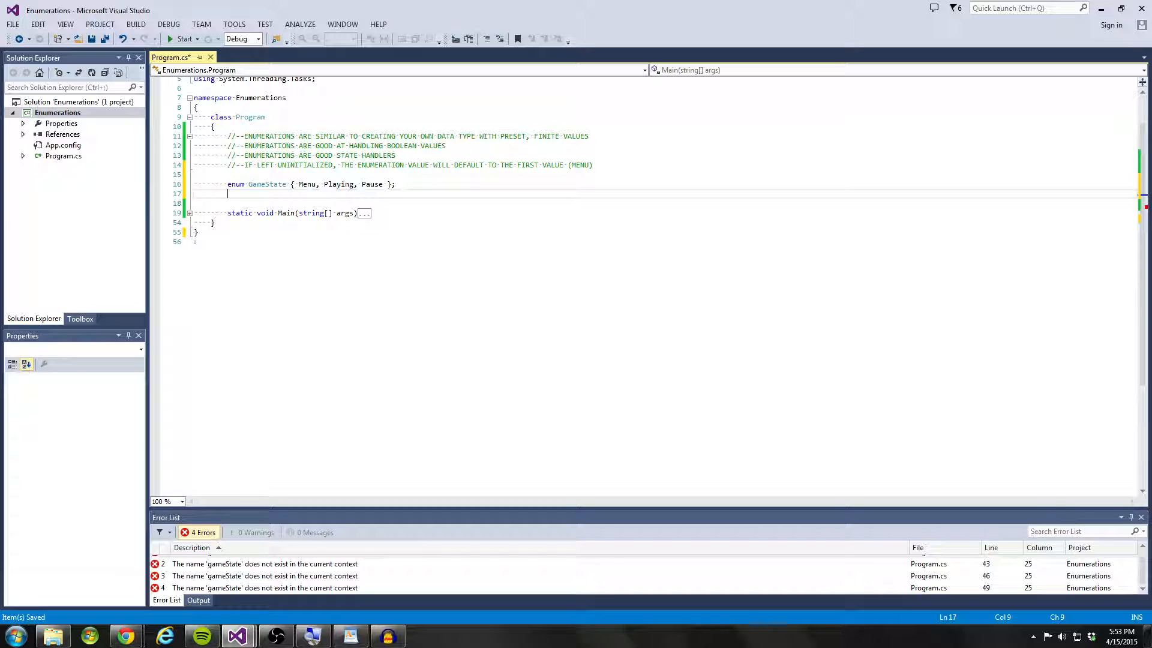
{"action": "type", "text": "static GameState g"}
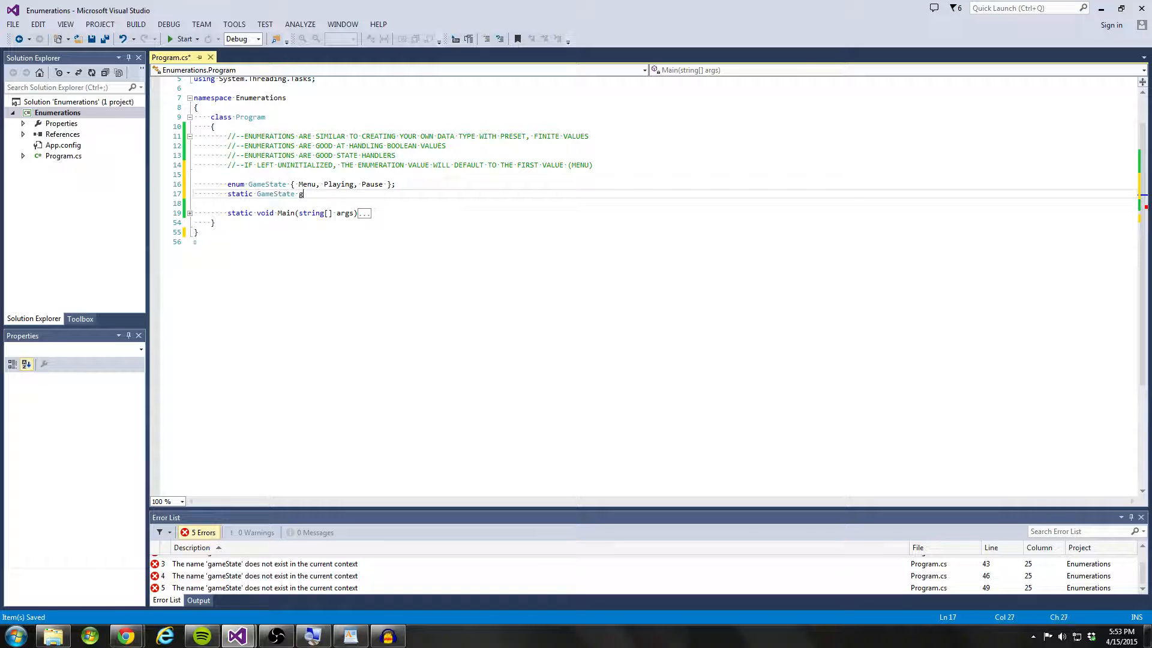
{"action": "type", "text": "ameSate;"}
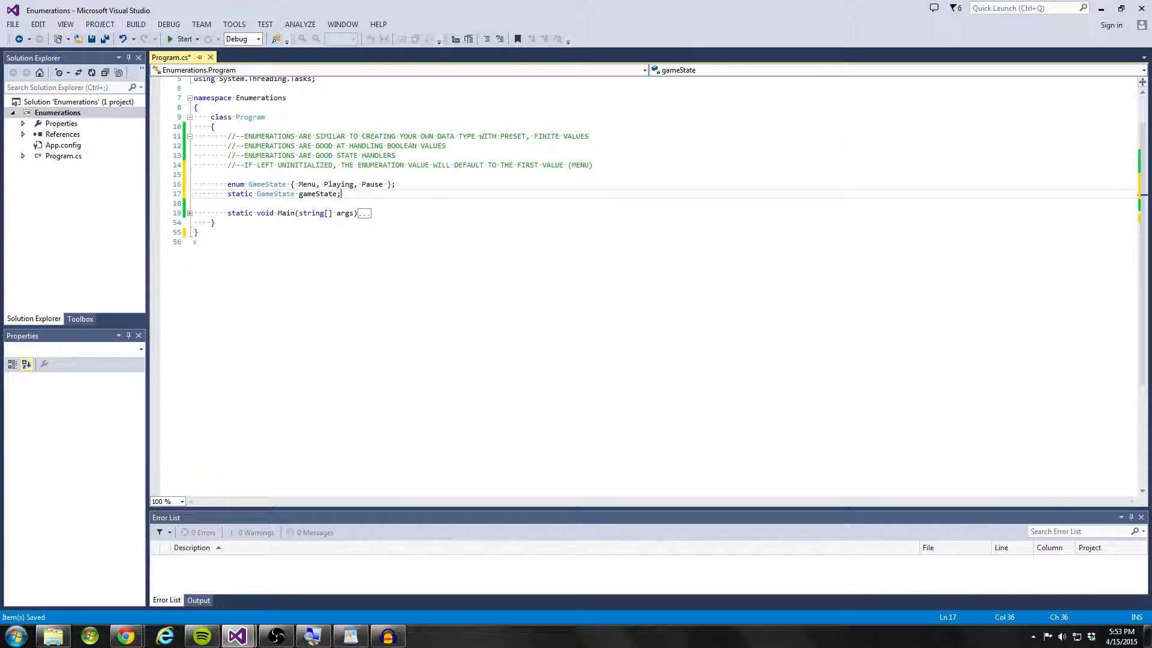
{"action": "double_click", "coordinate": [307, 184]}
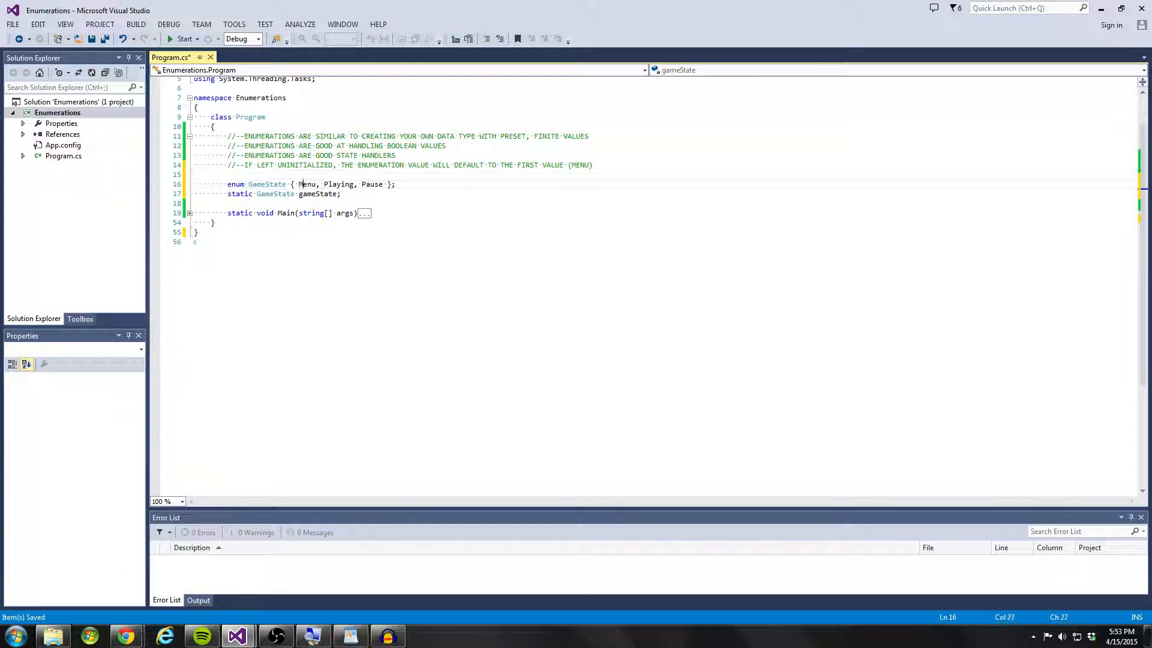
{"action": "double_click", "coordinate": [308, 183]}
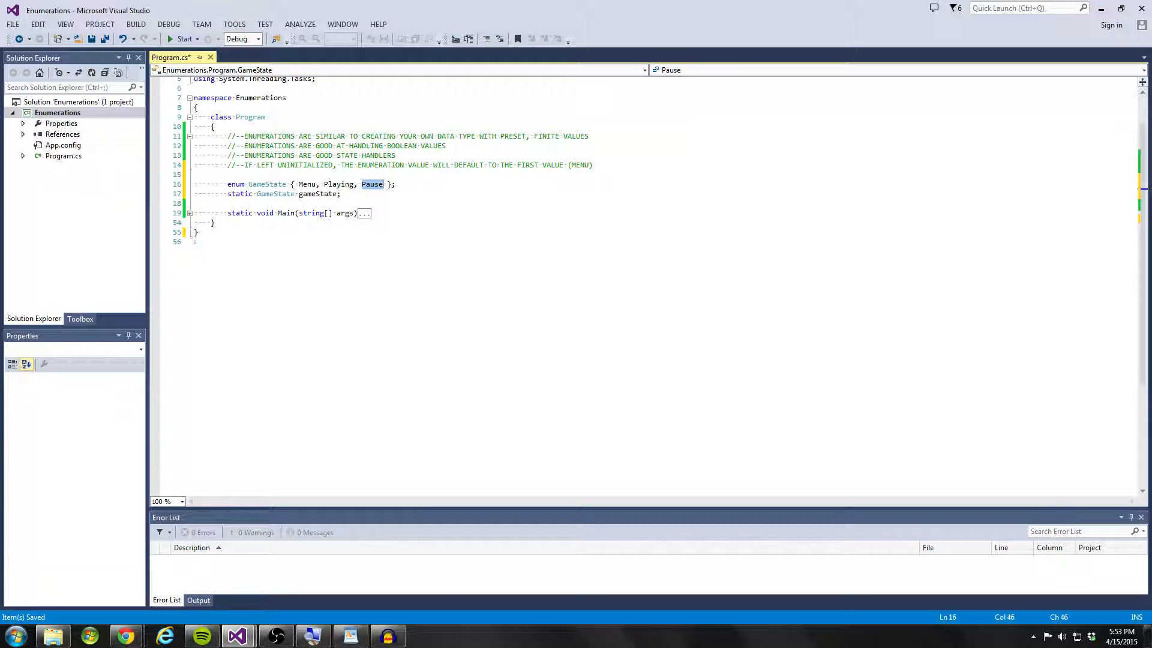
{"action": "left_click", "coordinate": [307, 183]}
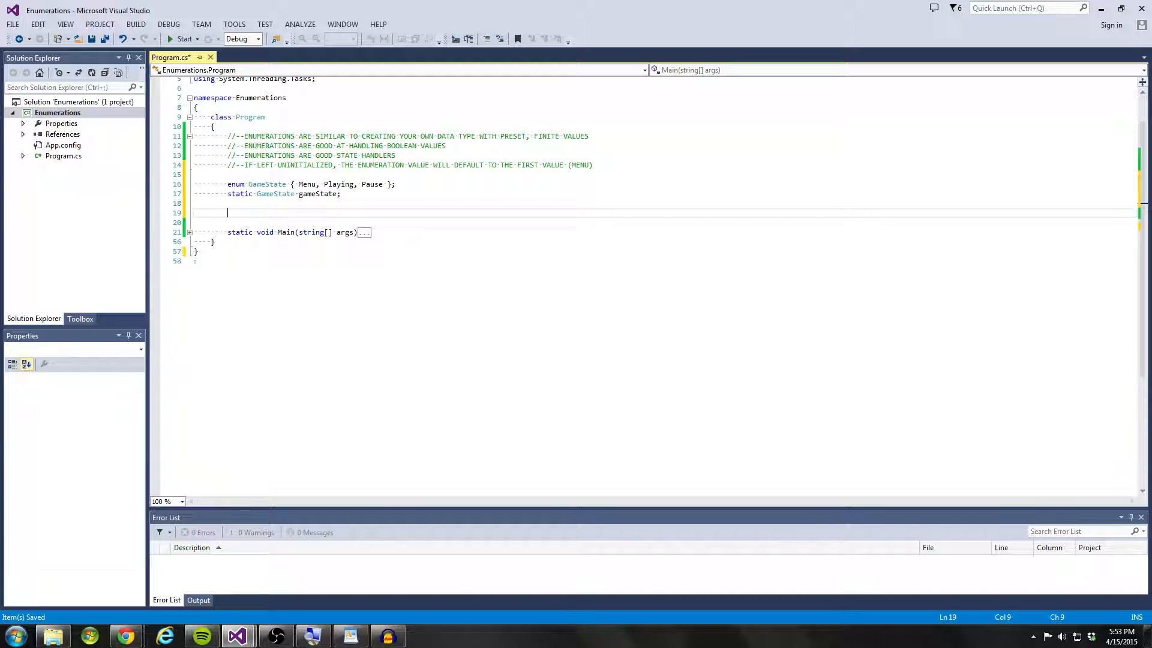
{"action": "type", "text": "f"}
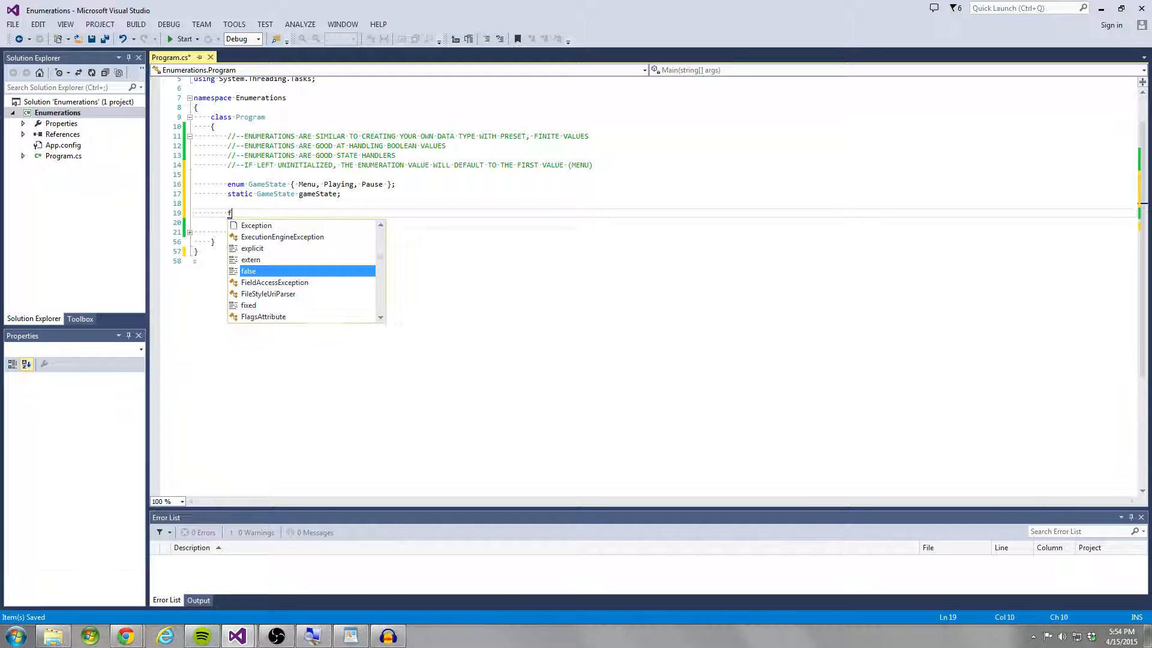
{"action": "key", "text": "backspace"}
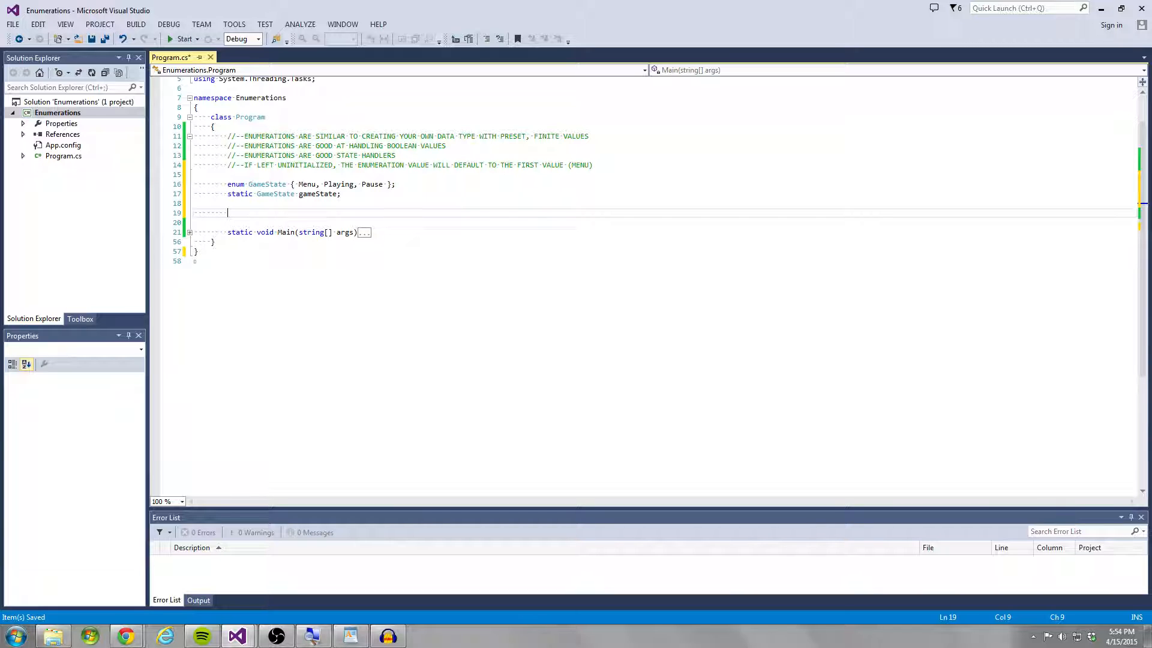
{"action": "type", "text": "bool menu = false;"}
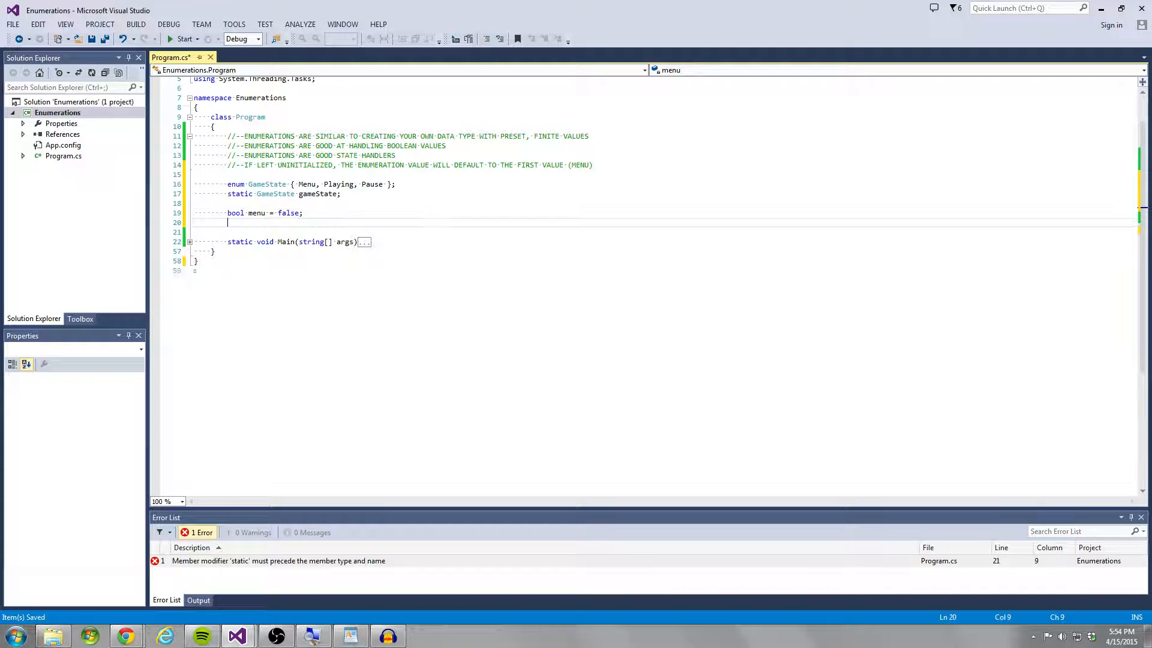
{"action": "type", "text": "bool playing"}
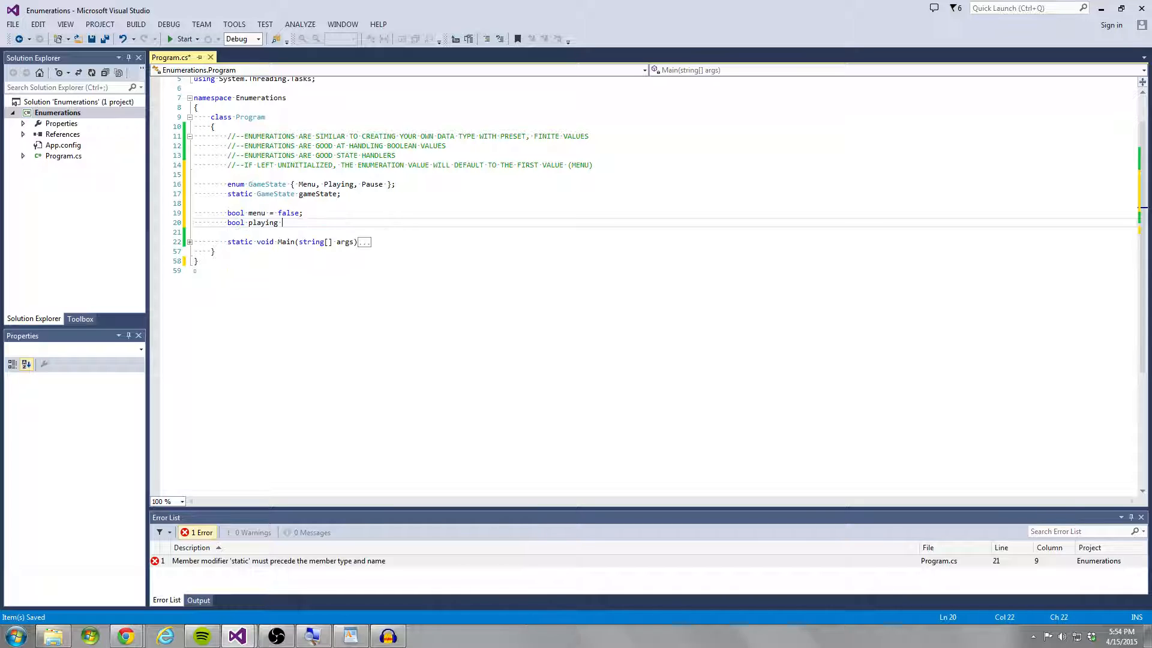
{"action": "type", "text": "= true;"}
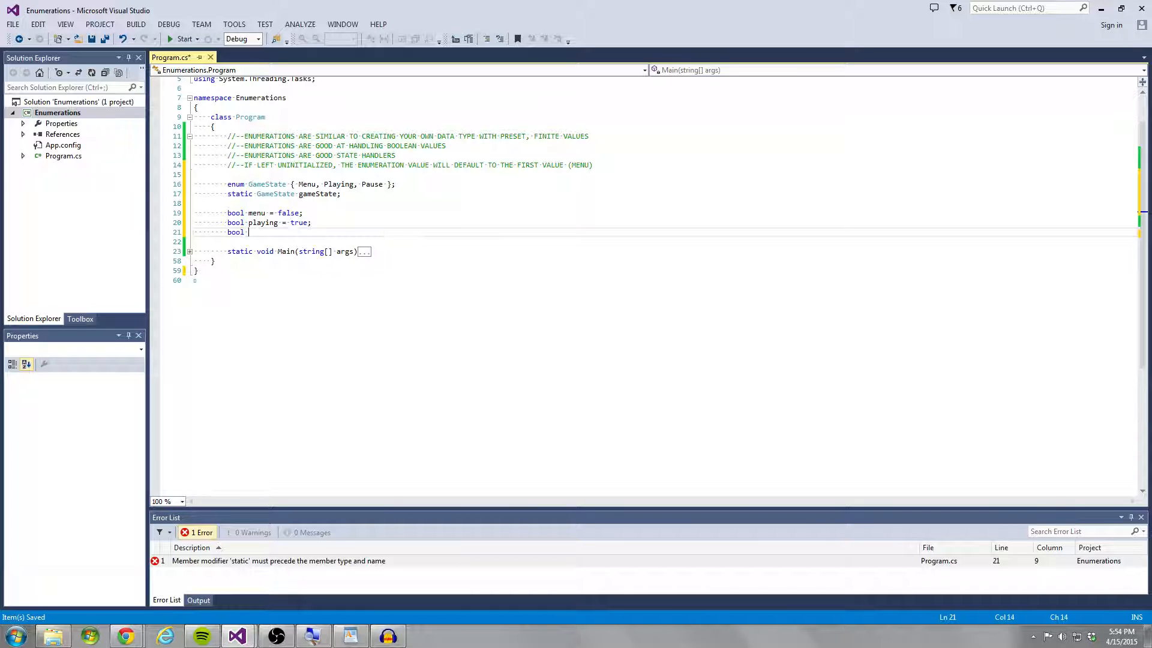
{"action": "type", "text": "pause = false;"}
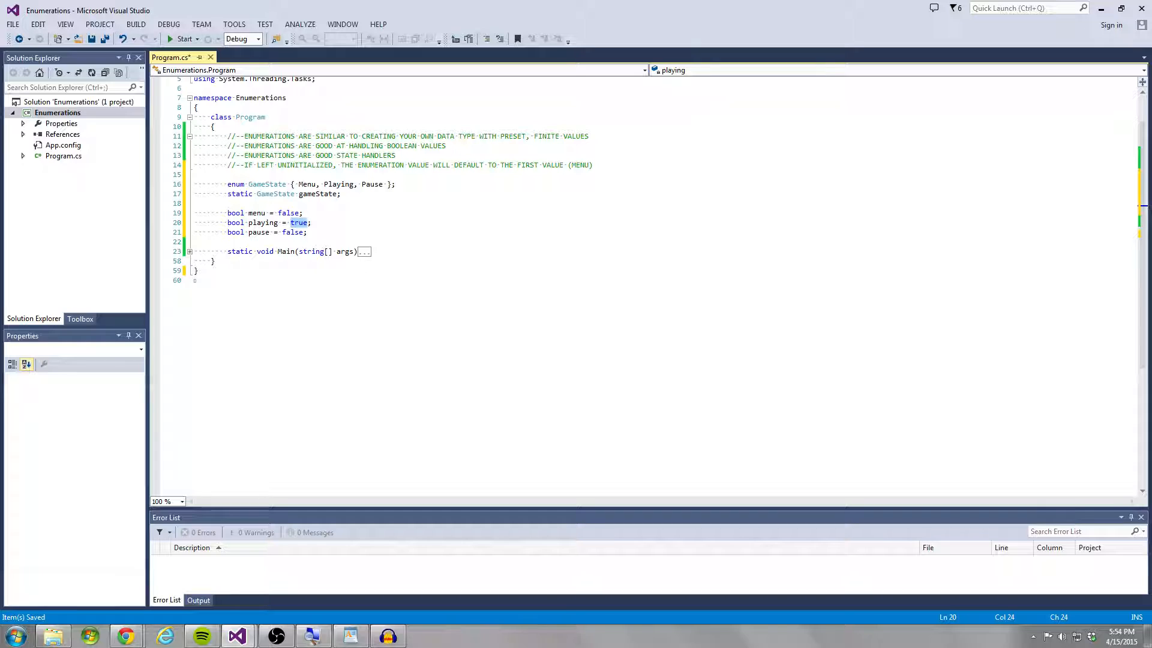
{"action": "left_click", "coordinate": [265, 222]}
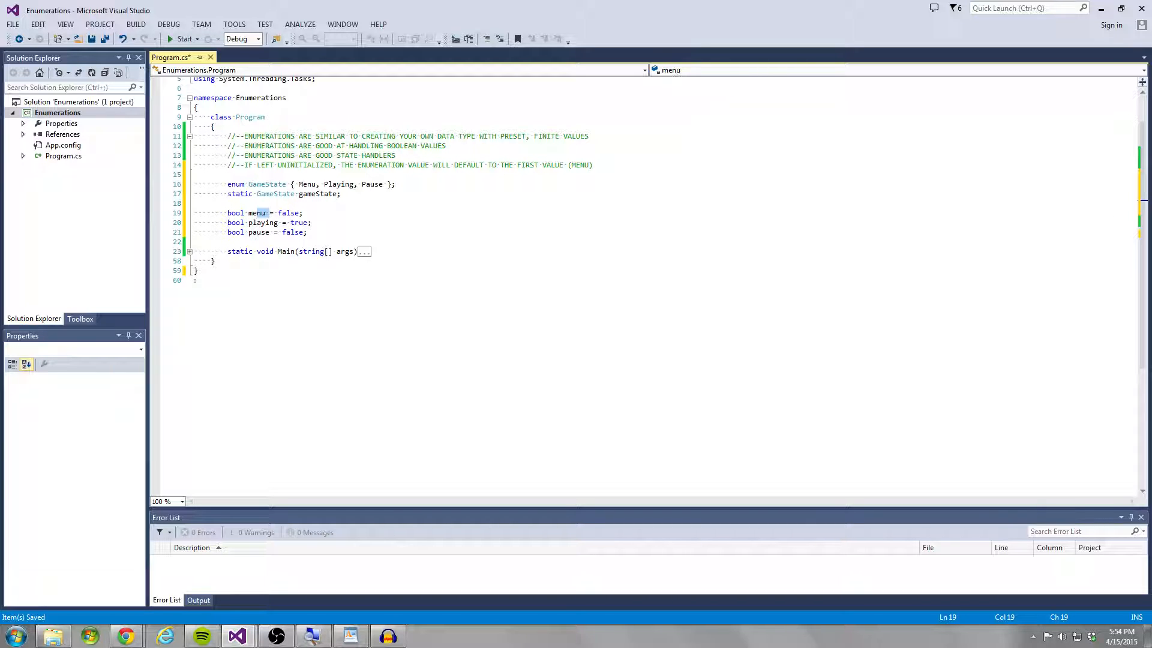
{"action": "left_click_drag", "start_coordinate": [229, 213], "coordinate": [307, 232]}
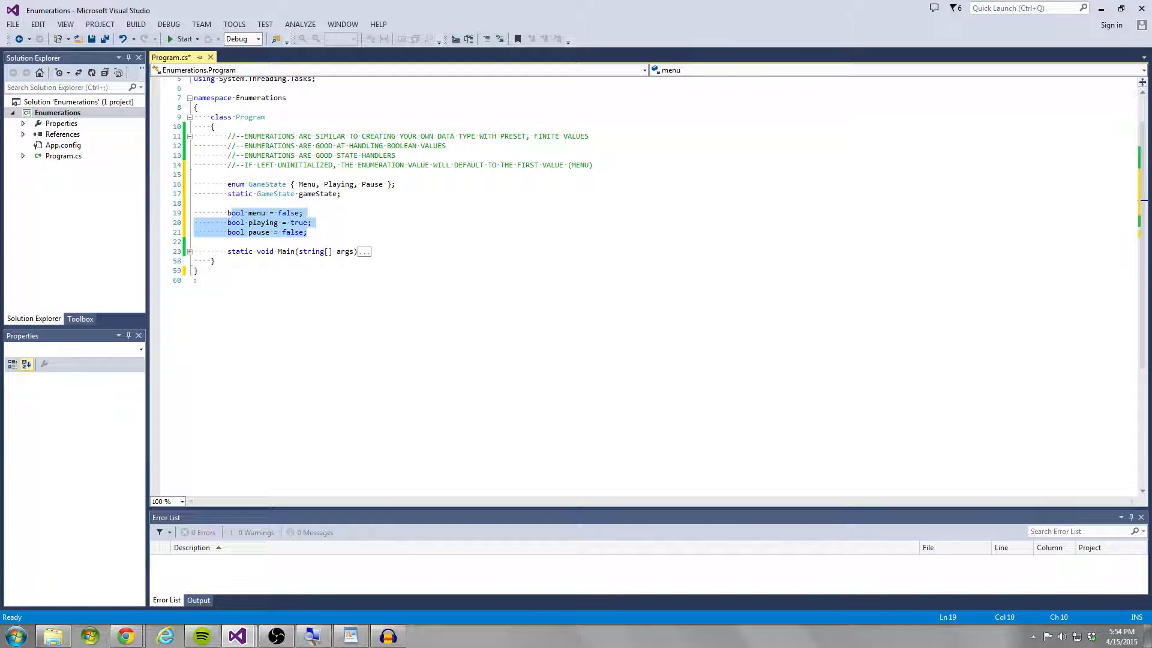
{"action": "left_click", "coordinate": [280, 212]}
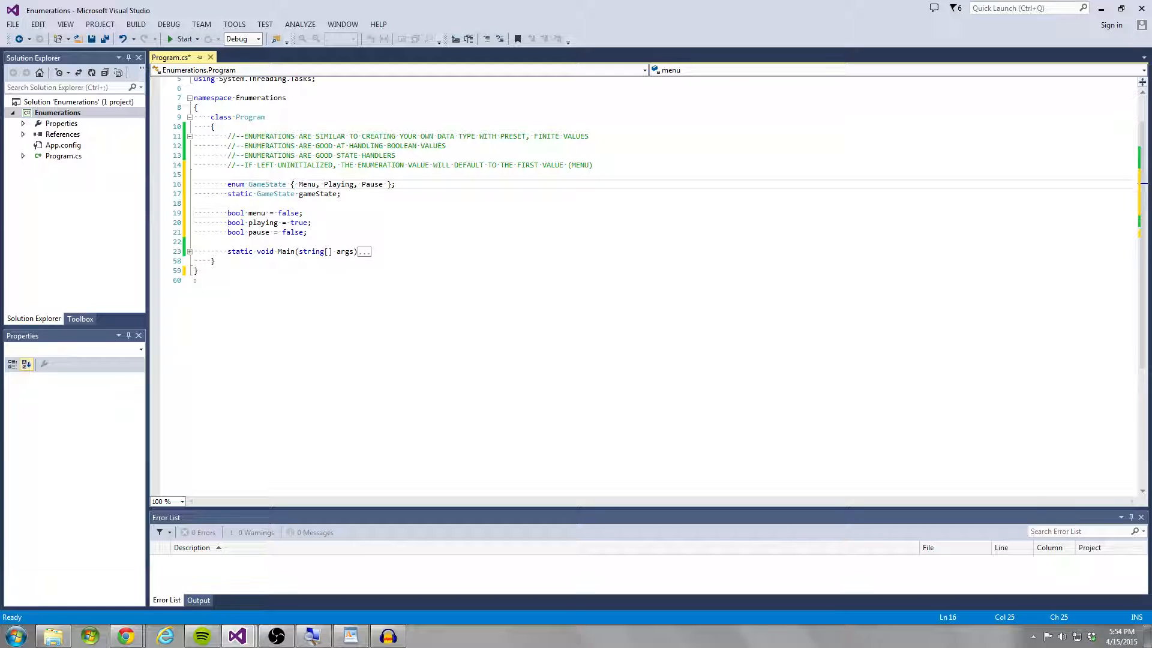
{"action": "left_click_drag", "start_coordinate": [298, 184], "coordinate": [373, 183]}
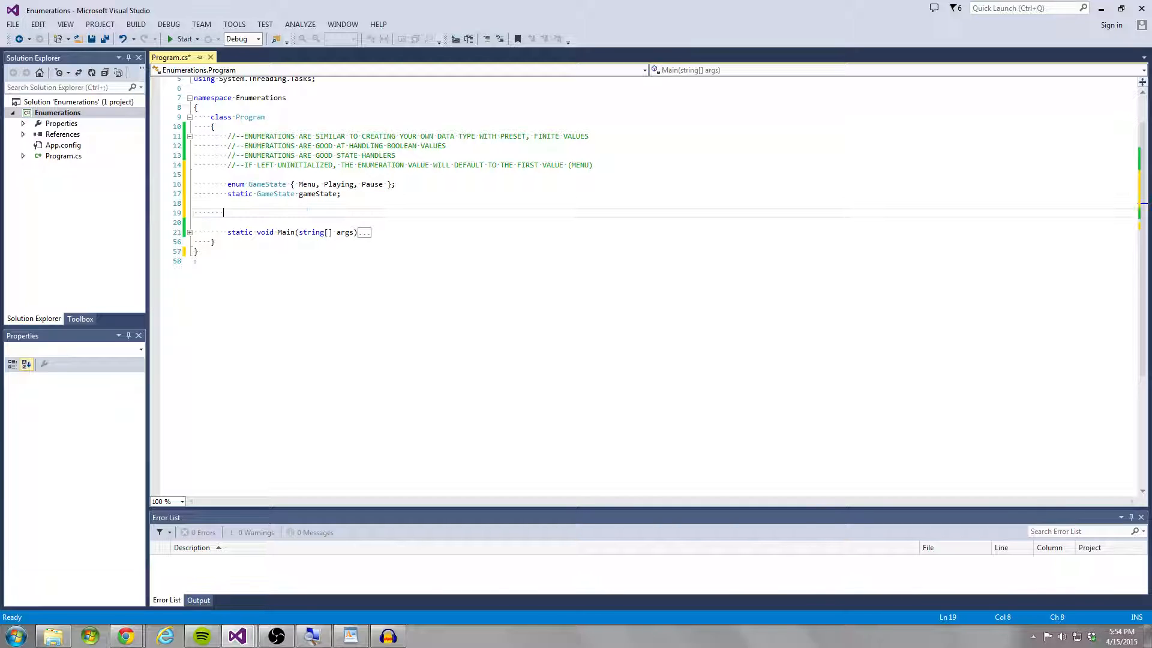
Step: Replace the boolean declarations with 'GameState = GameState.Playing;', then delete that misplaced line
{"action": "key", "text": "Backspace"}
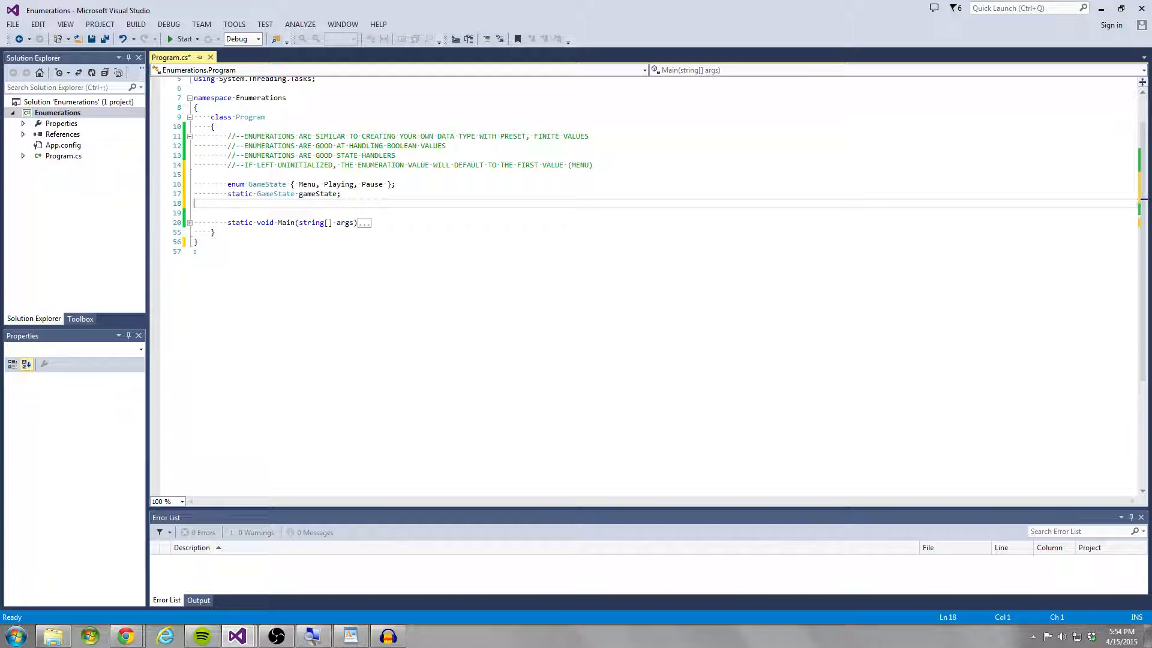
{"action": "type", "text": "ga"}
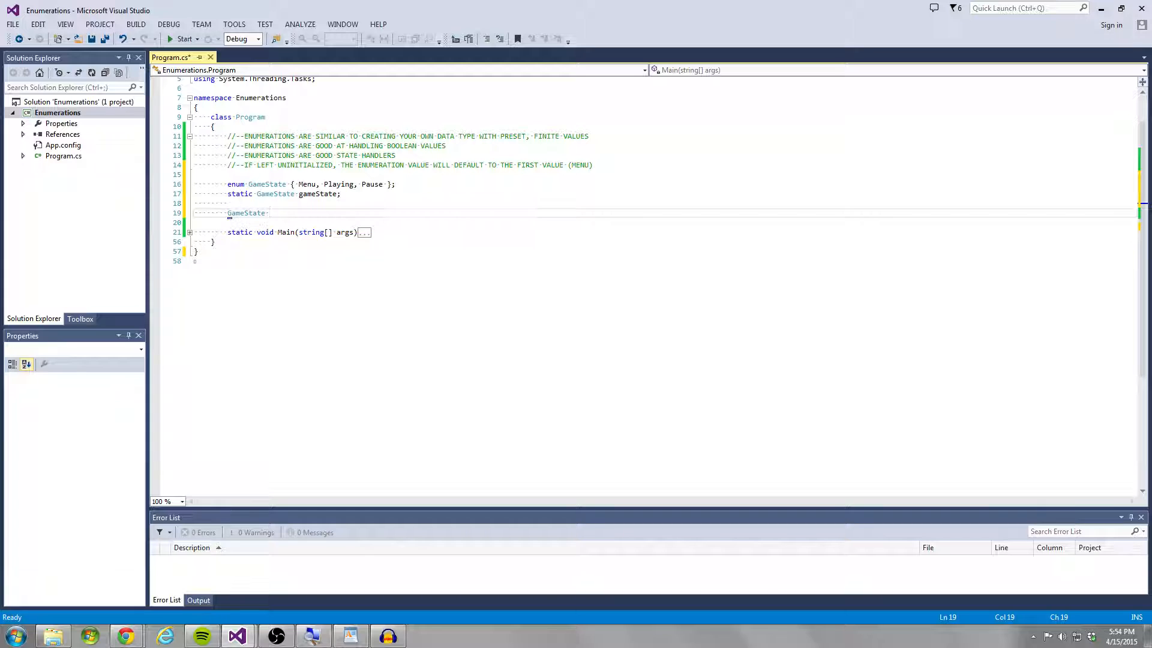
{"action": "type", "text": "= GameState."}
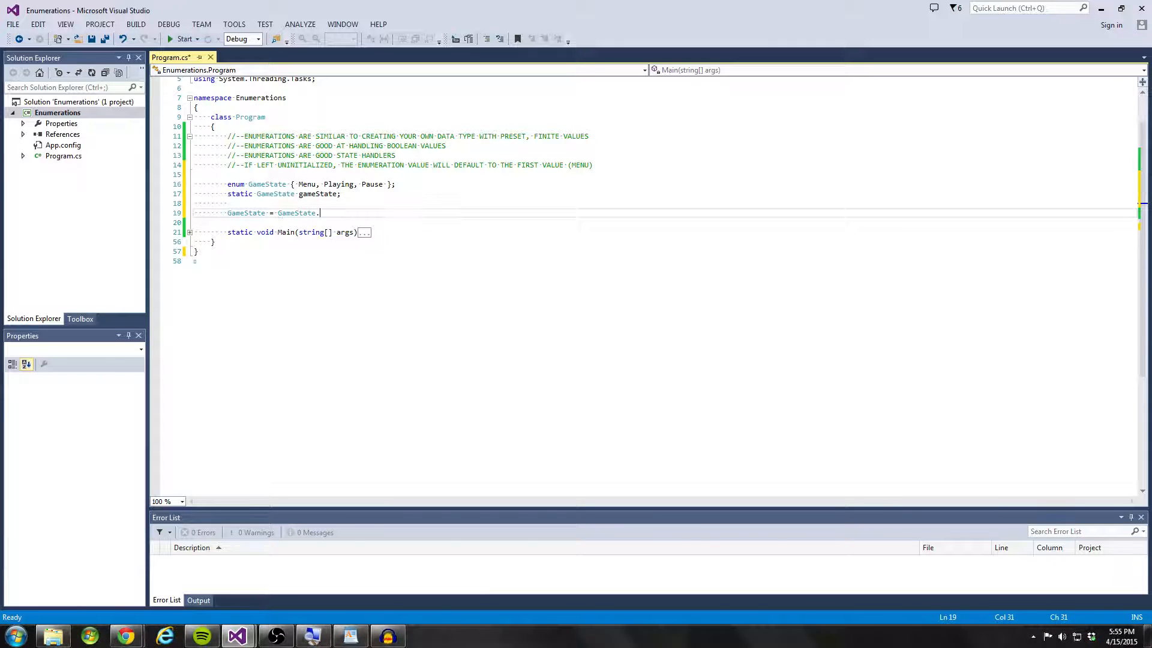
{"action": "type", "text": "Playing;"}
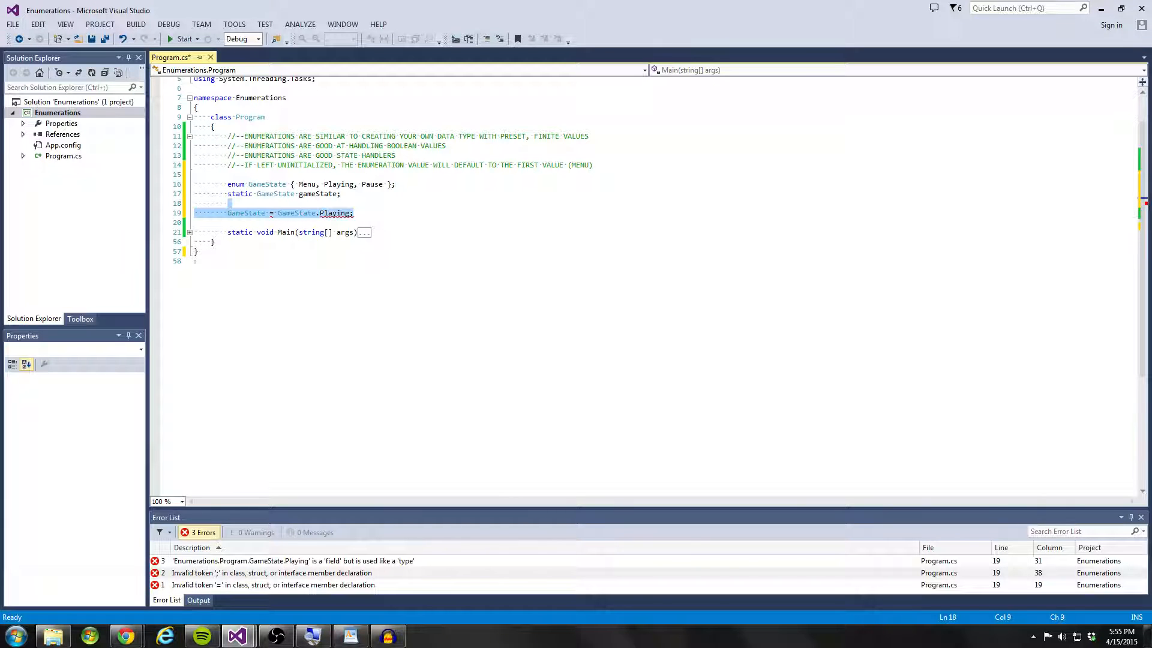
{"action": "key", "text": "Delete"}
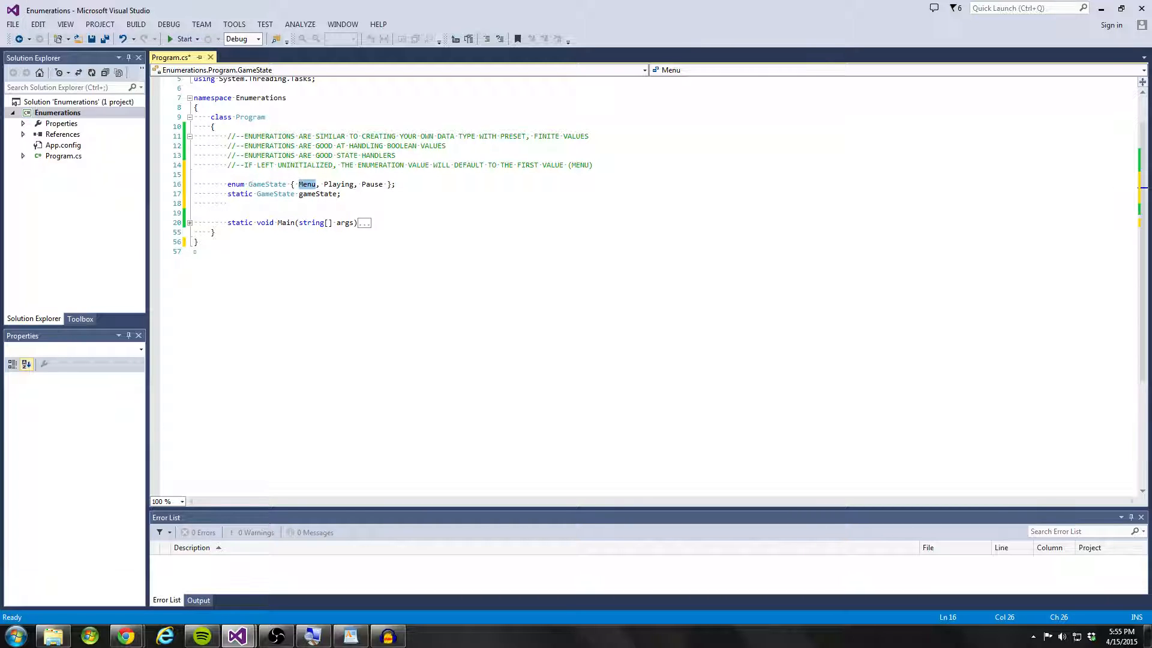
Step: Add 'gameState = GameState.Playing;' after 'int input = 0;' in Main, replacing Menu
{"action": "left_click", "coordinate": [189, 222]}
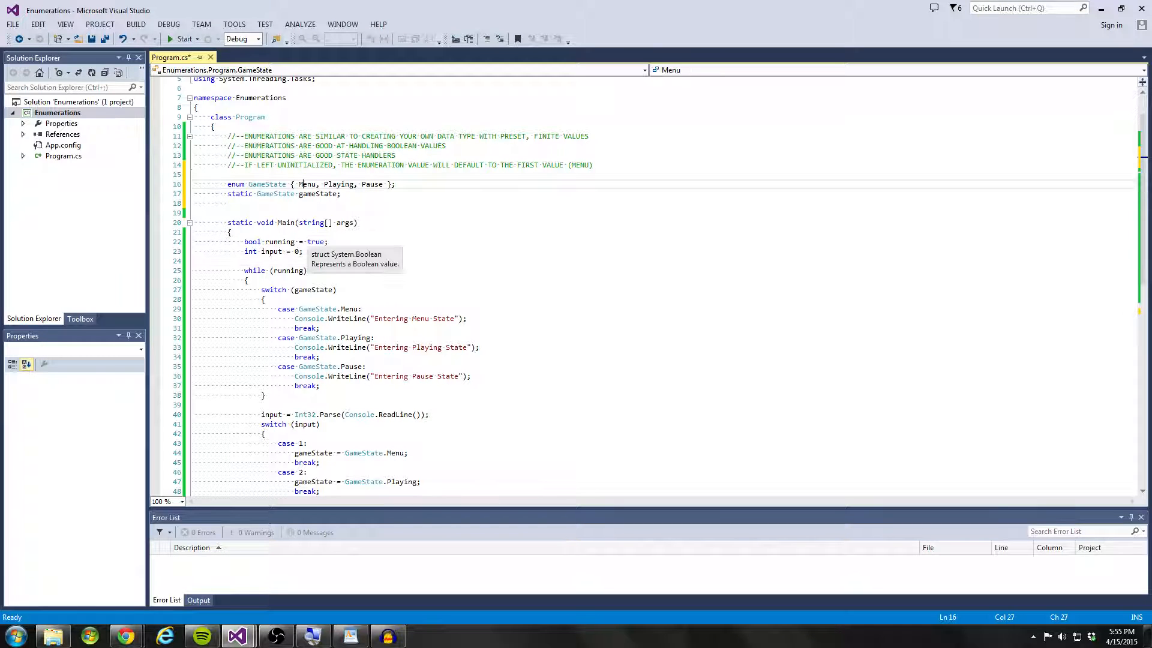
{"action": "key", "text": "enter"}
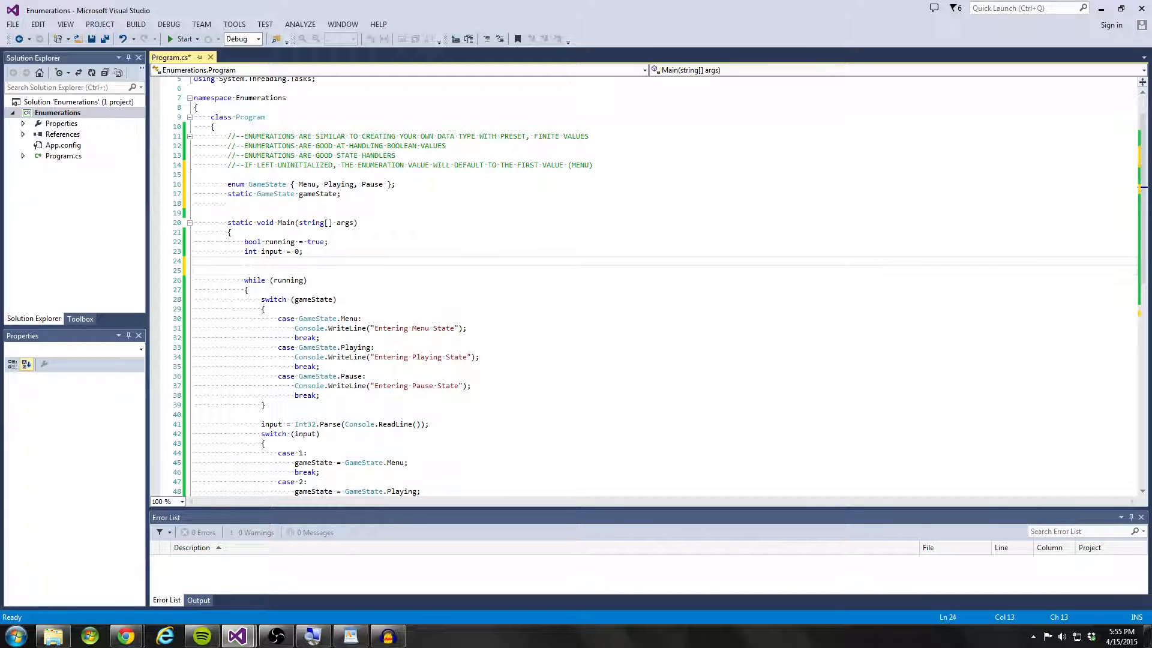
{"action": "type", "text": "ga"}
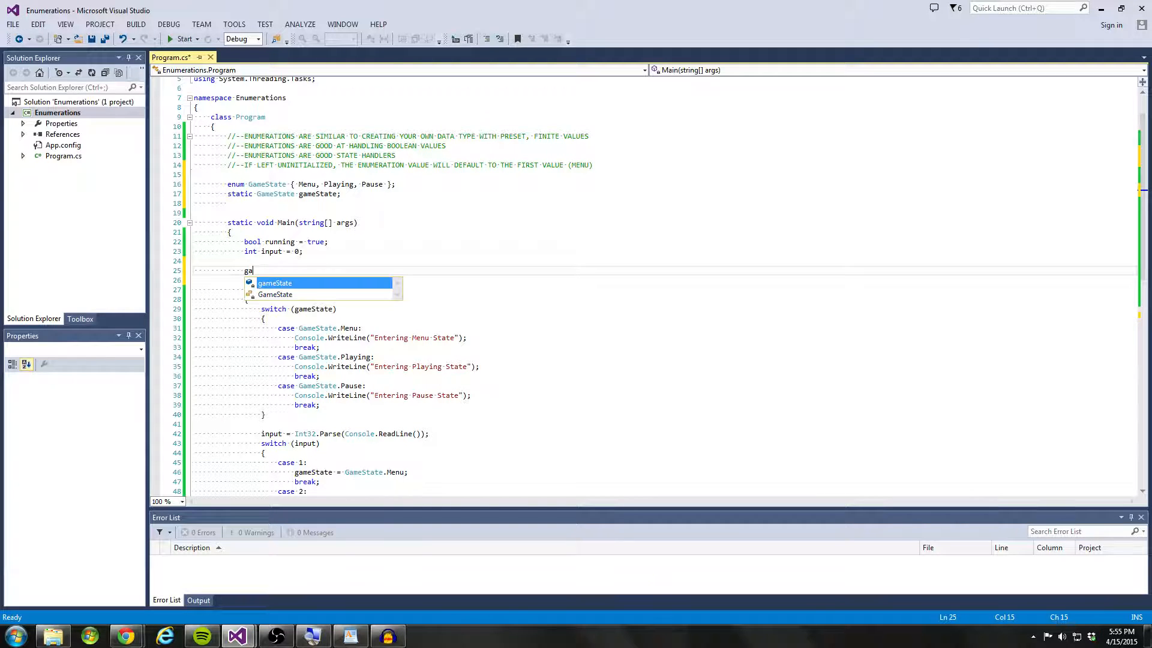
{"action": "type", "text": "ameState = GameState.Menu;"}
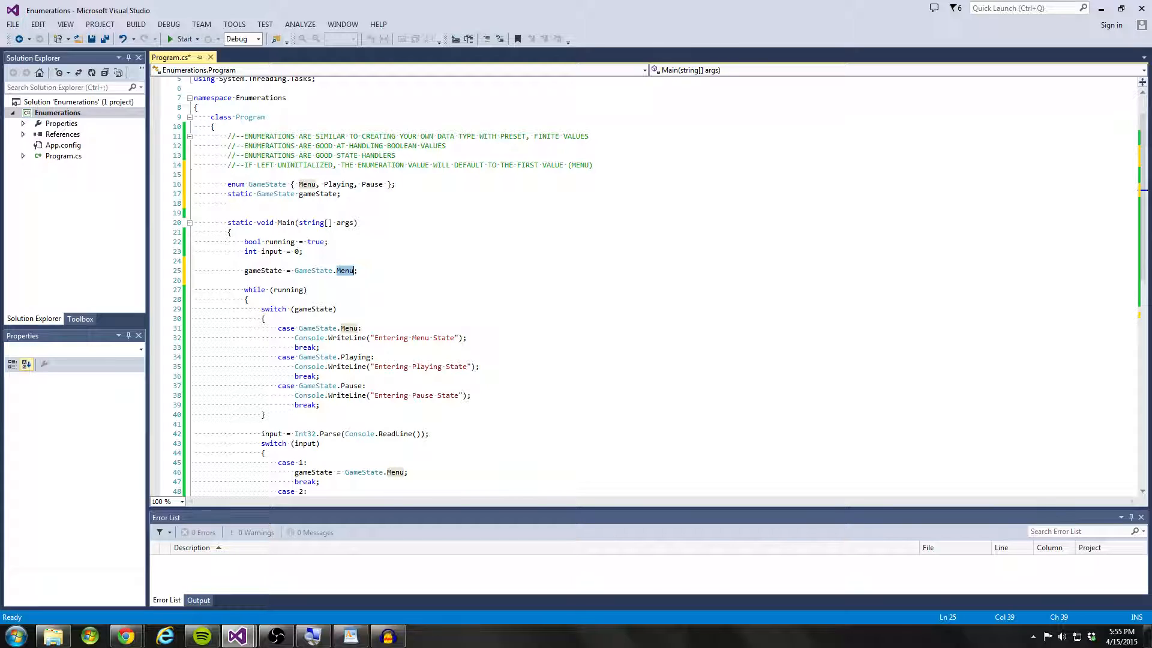
{"action": "left_click", "coordinate": [307, 184]}
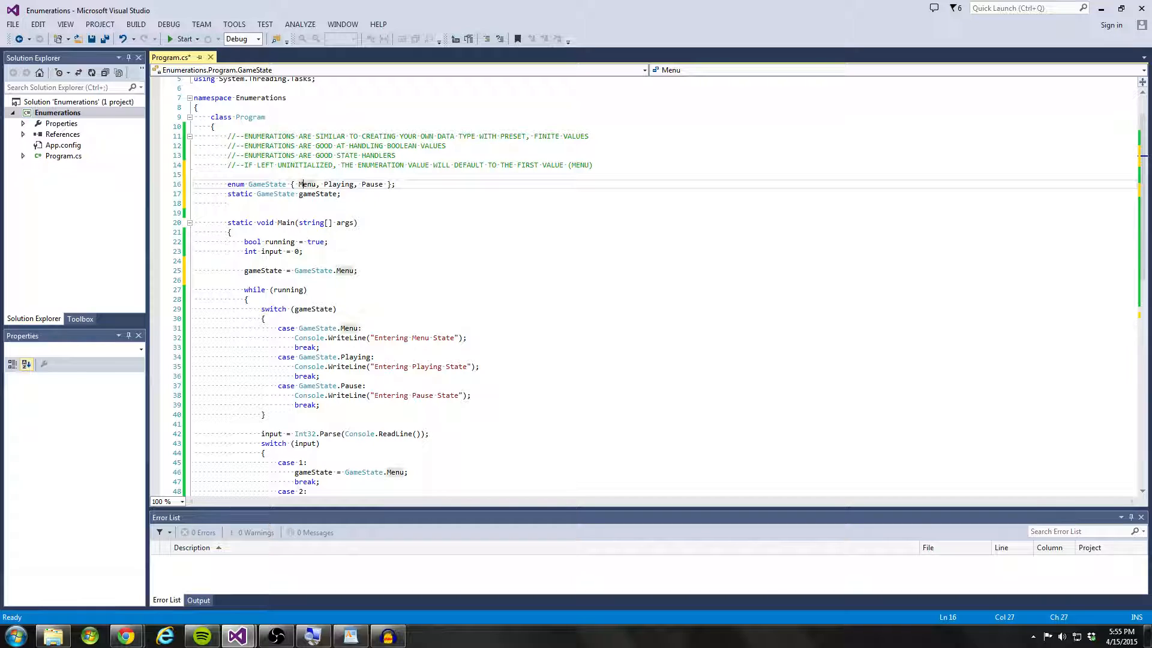
{"action": "left_click", "coordinate": [349, 270]}
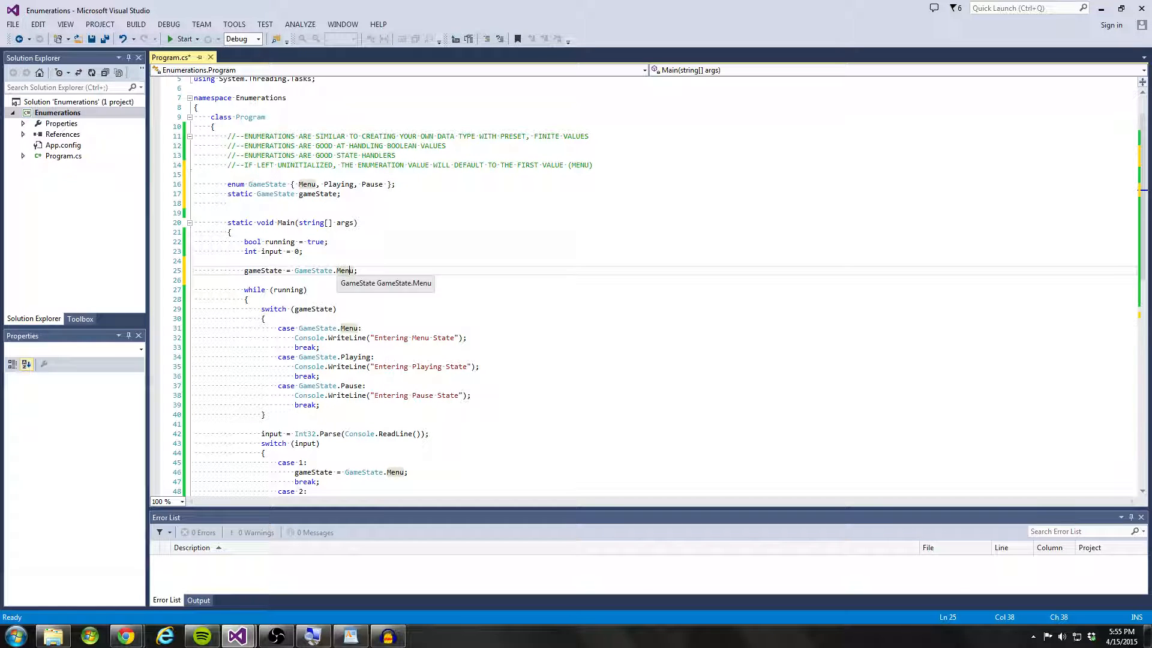
{"action": "key", "text": "Backspace"}
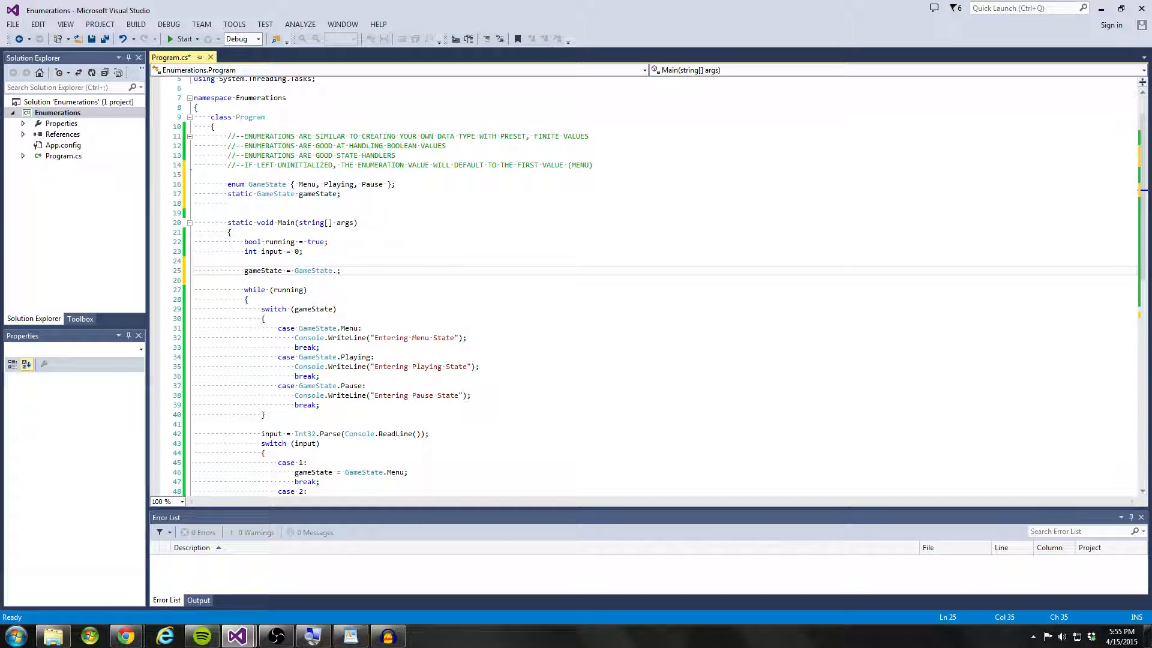
{"action": "type", "text": "Playing"}
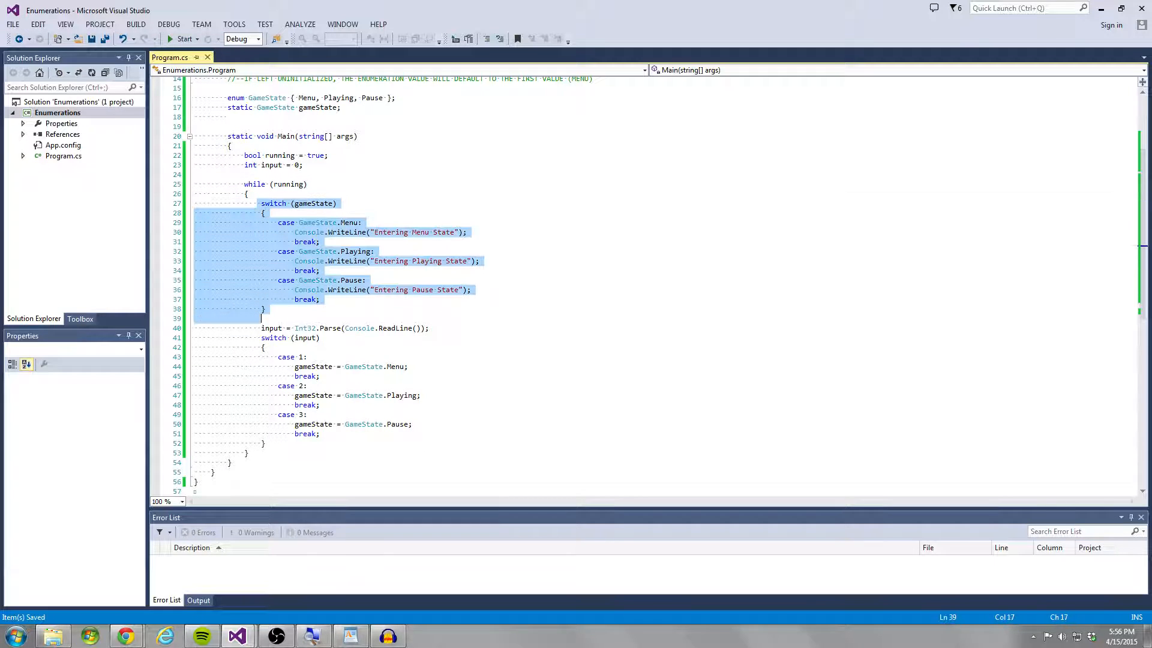
Step: Review the switch block's Menu and Playing state message lines
{"action": "left_click", "coordinate": [336, 203]}
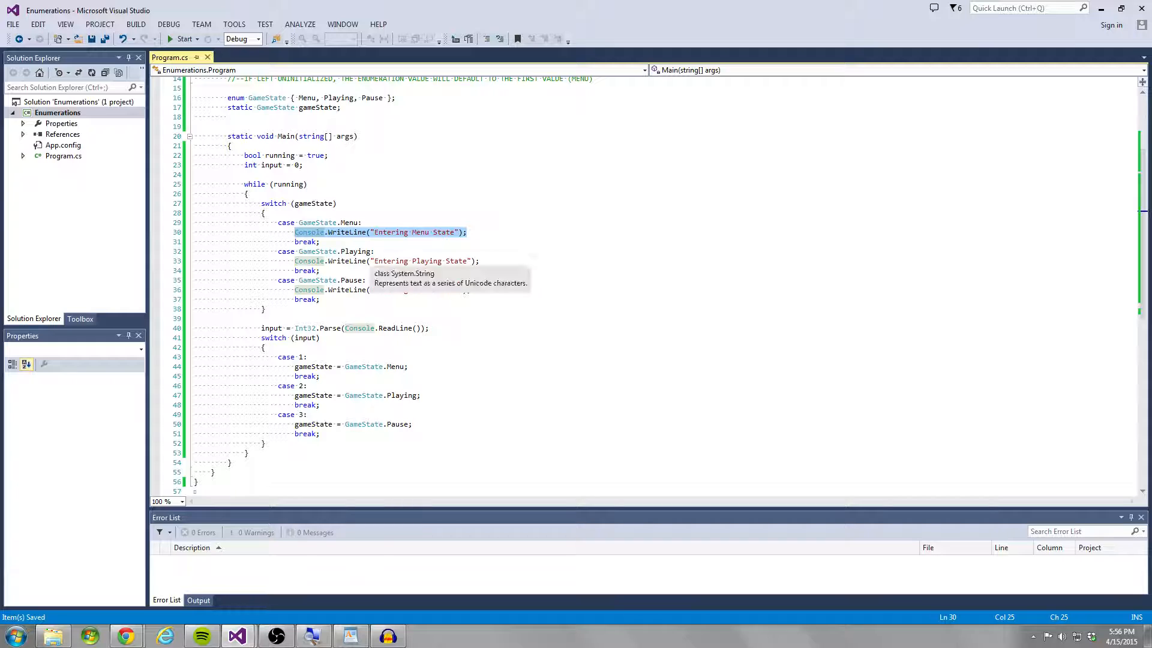
{"action": "left_click", "coordinate": [308, 261]}
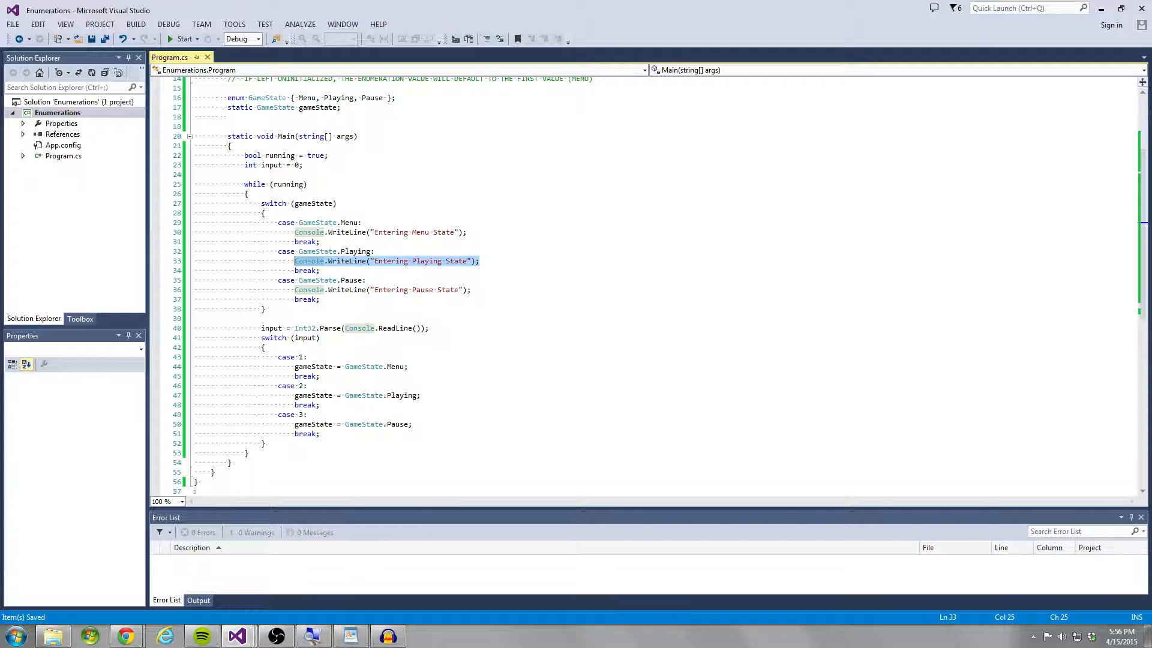
{"action": "left_click", "coordinate": [470, 289]}
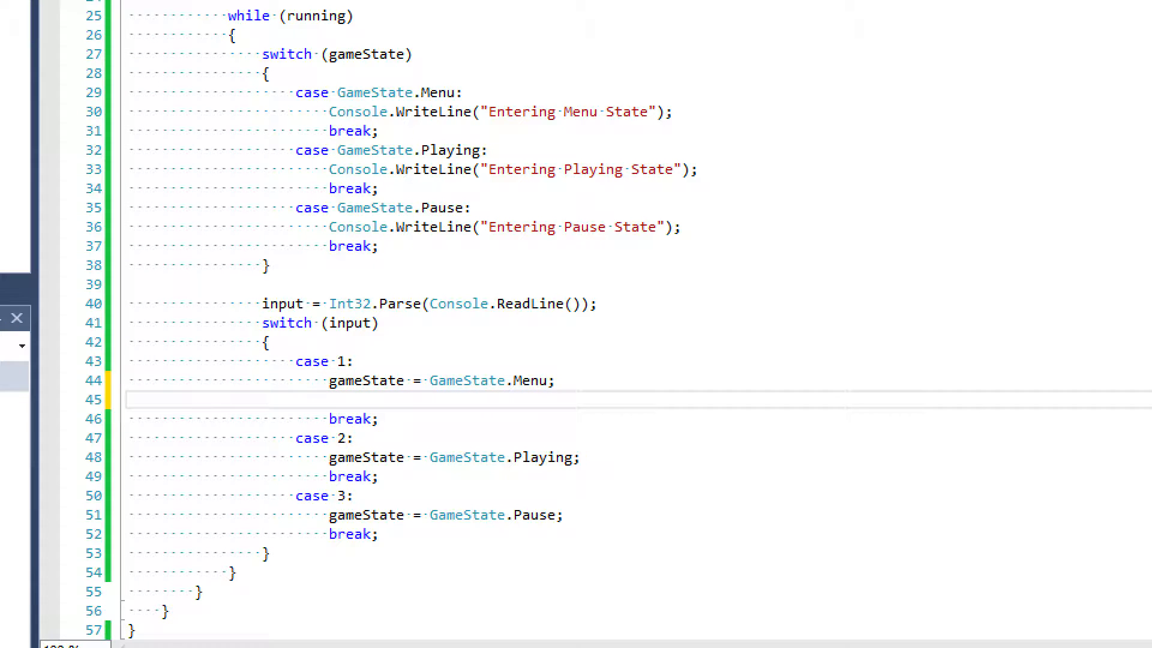
Step: Write 'menu = true; playing = false; pause = false;' flag lines and copy them into cases 2 and 3
{"action": "type", "text": "menu = fa"}
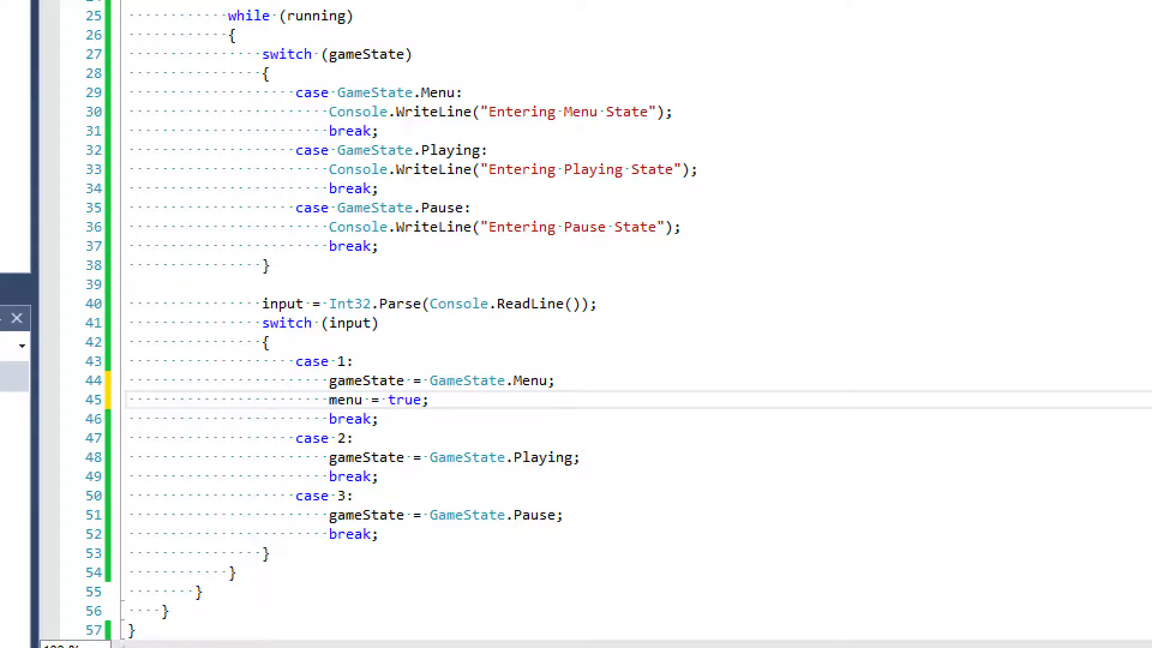
{"action": "type", "text": "playing ="}
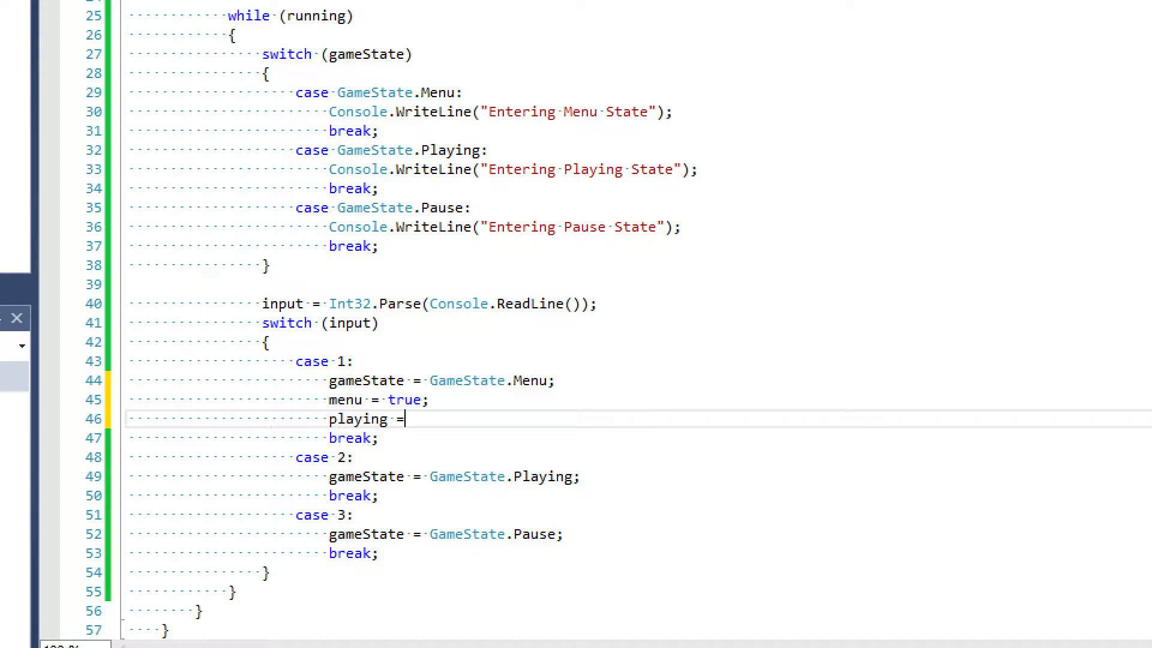
{"action": "type", "text": "false;"}
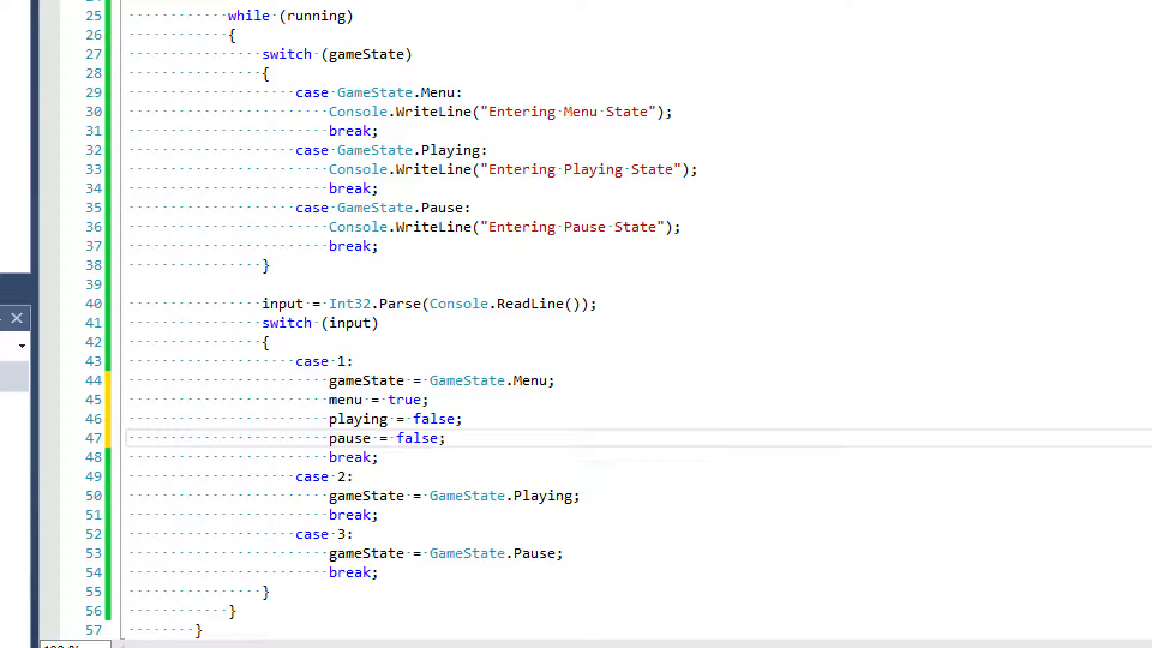
{"action": "left_click_drag", "start_coordinate": [329, 399], "coordinate": [445, 438]}
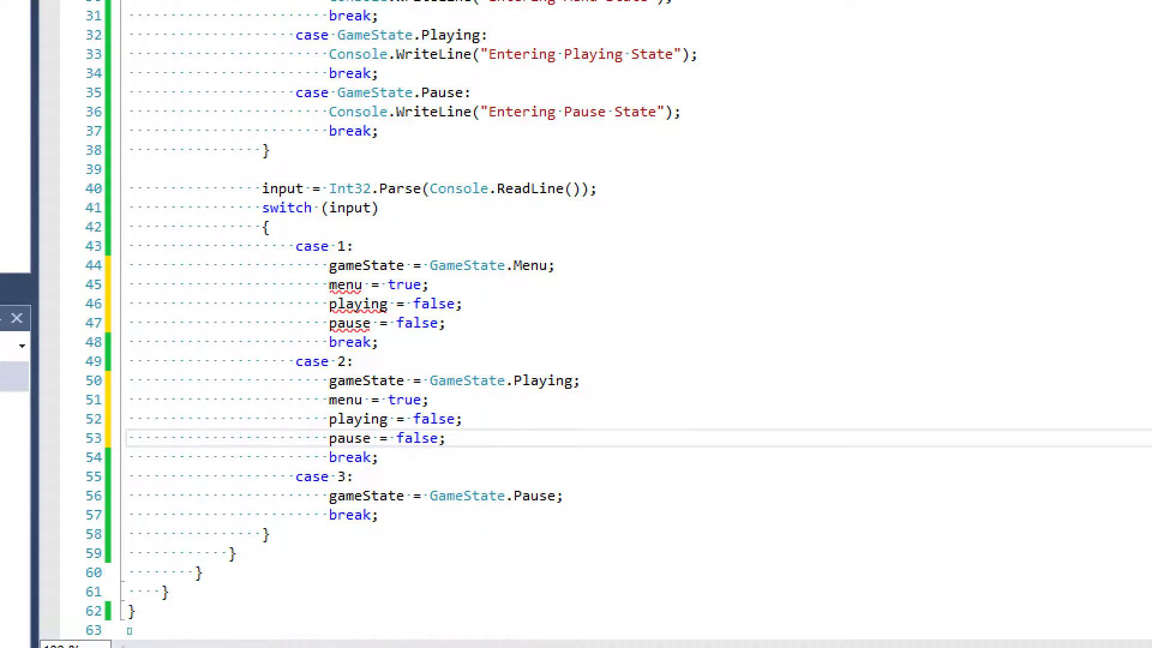
{"action": "type", "text": "menu = true;"}
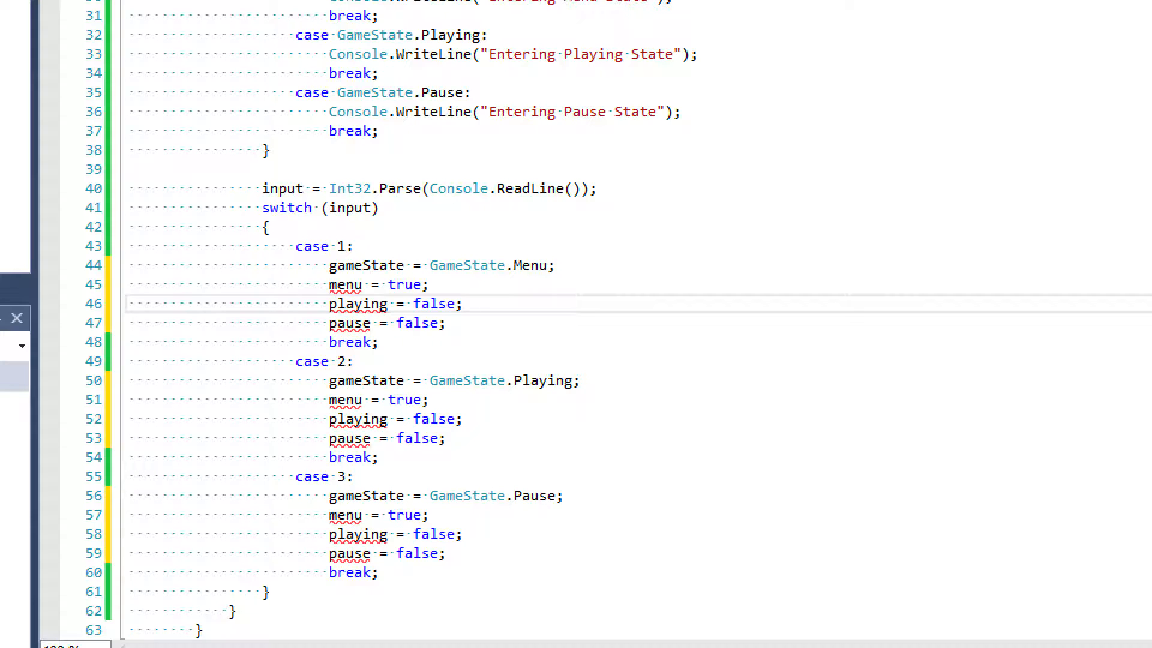
{"action": "left_click_drag", "start_coordinate": [352, 284], "coordinate": [444, 323]}
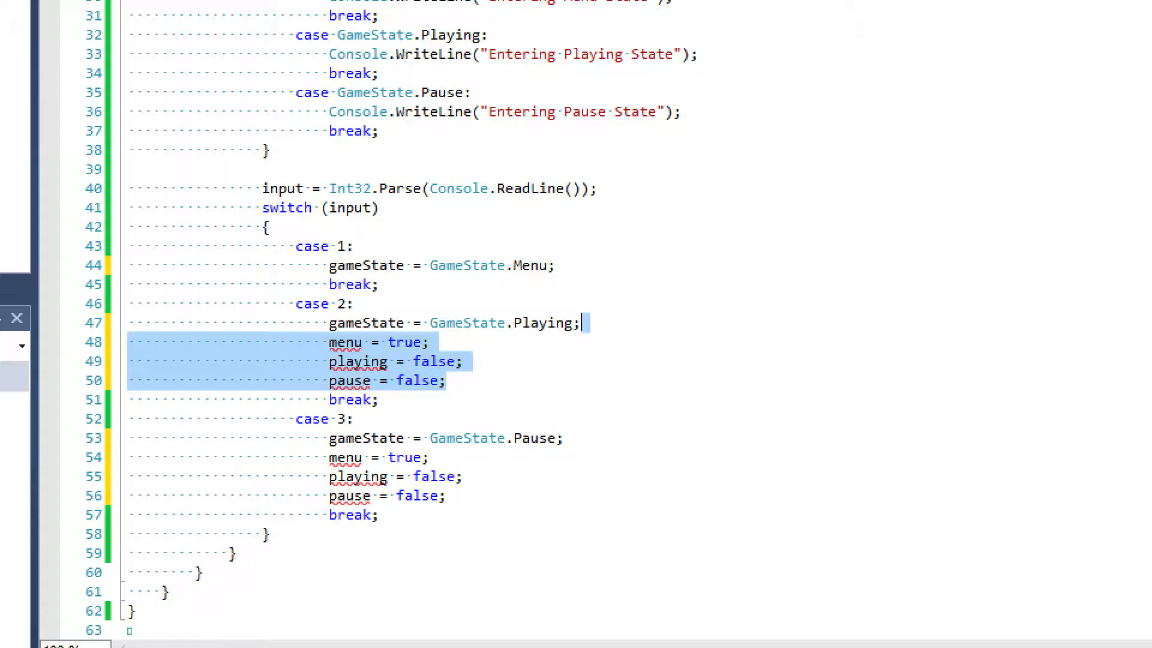
Step: Delete the remaining flag lines and start the build to run the program
{"action": "key", "text": "Delete"}
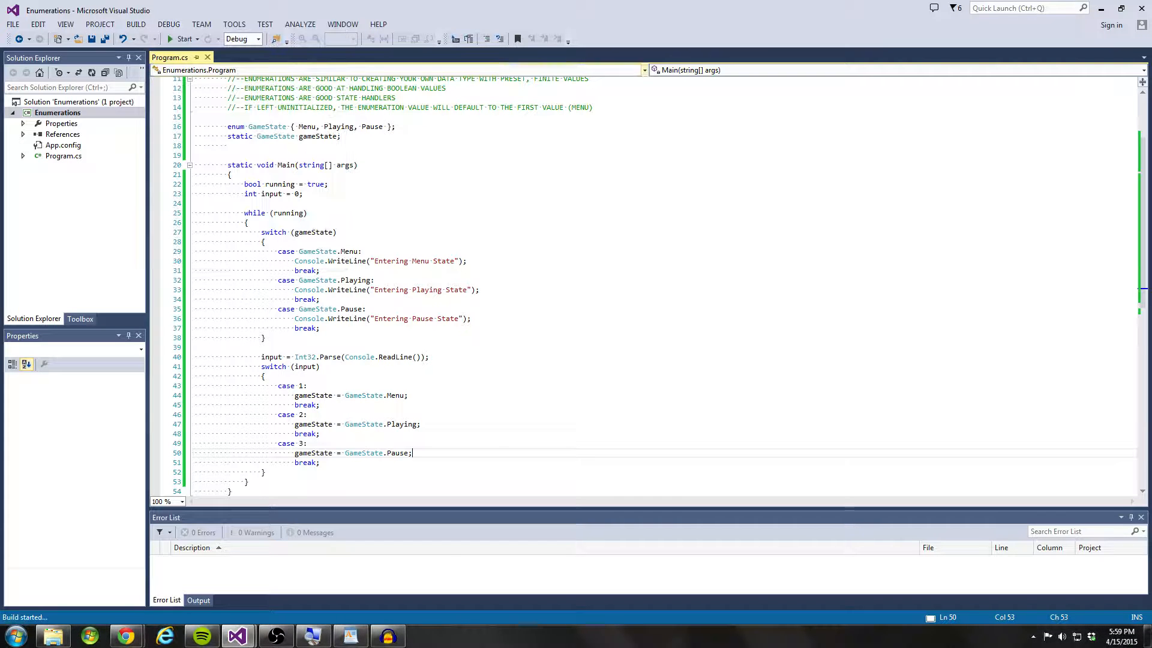
{"action": "left_click", "coordinate": [186, 39]}
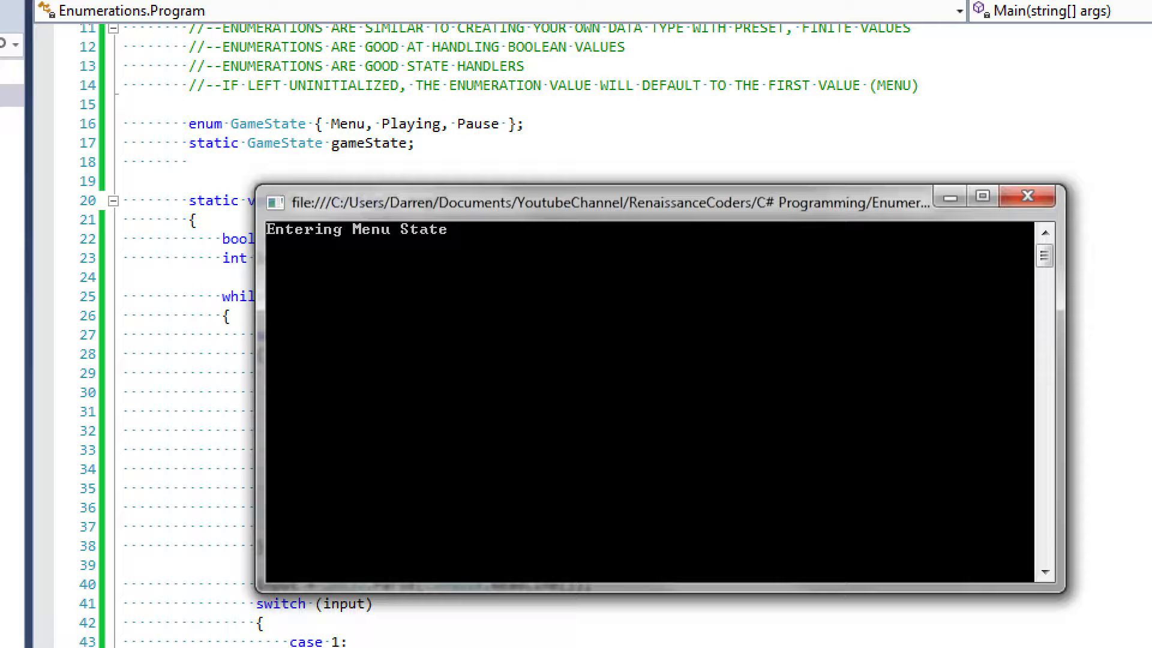
Step: Enter 2, 3, 2, 1 in the console for Playing, Pause, Playing, Menu, then close it
{"action": "type", "text": "2"}
{"action": "type", "text": "3"}
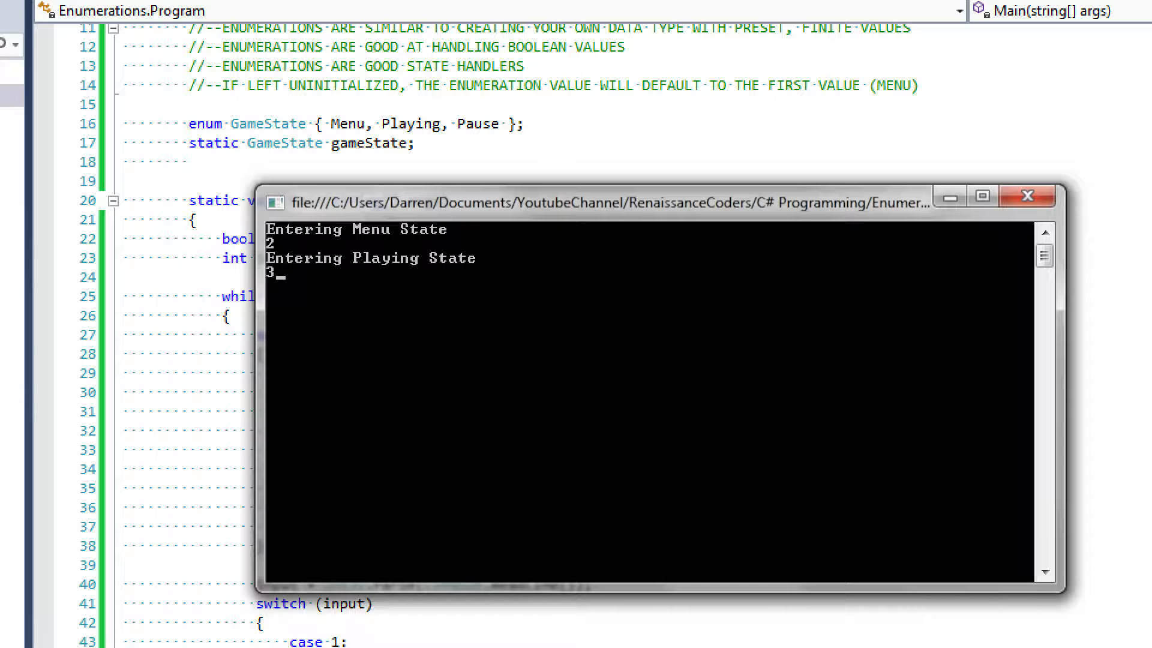
{"action": "key", "text": "enter"}
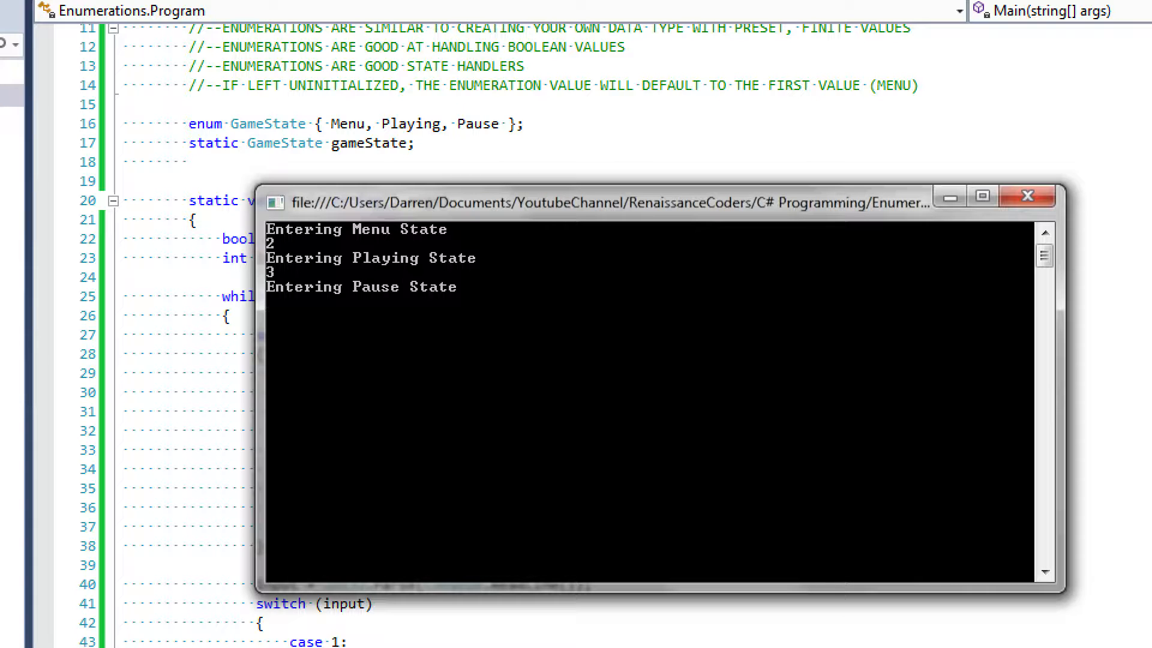
{"action": "type", "text": "2"}
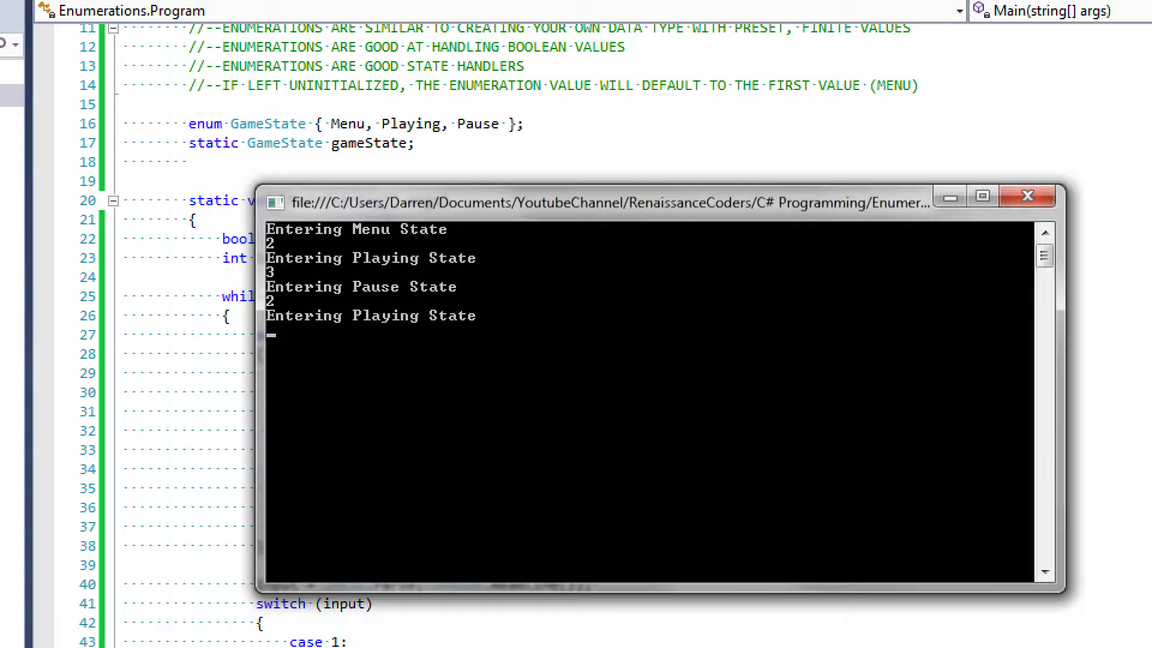
{"action": "type", "text": "1"}
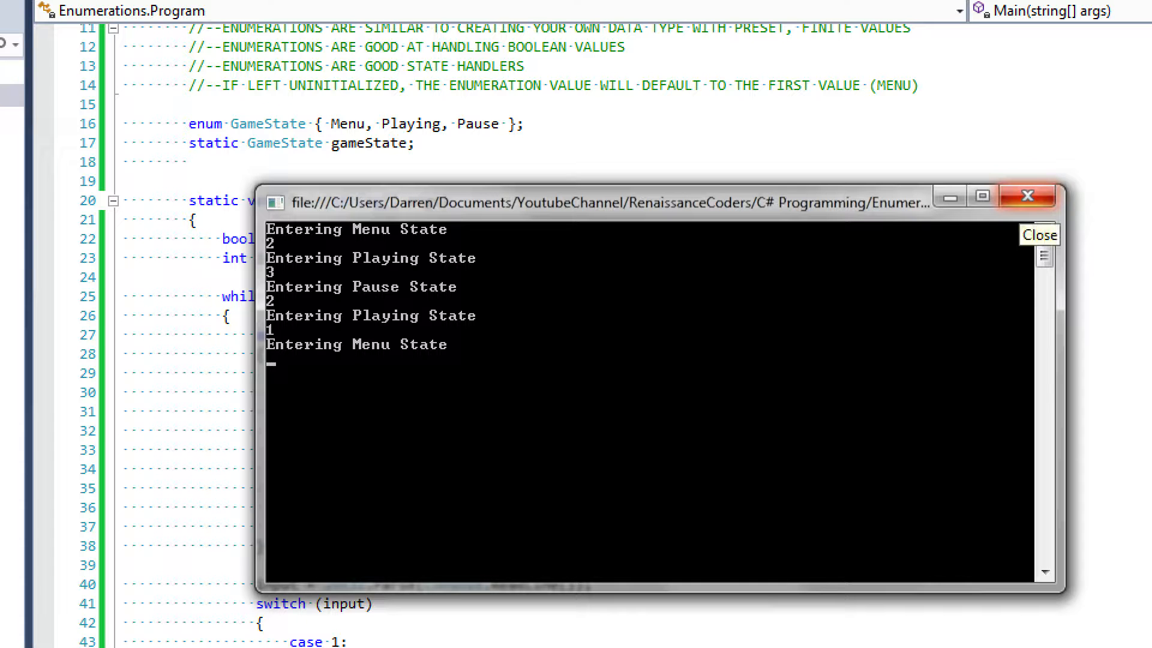
{"action": "left_click", "coordinate": [1038, 235]}
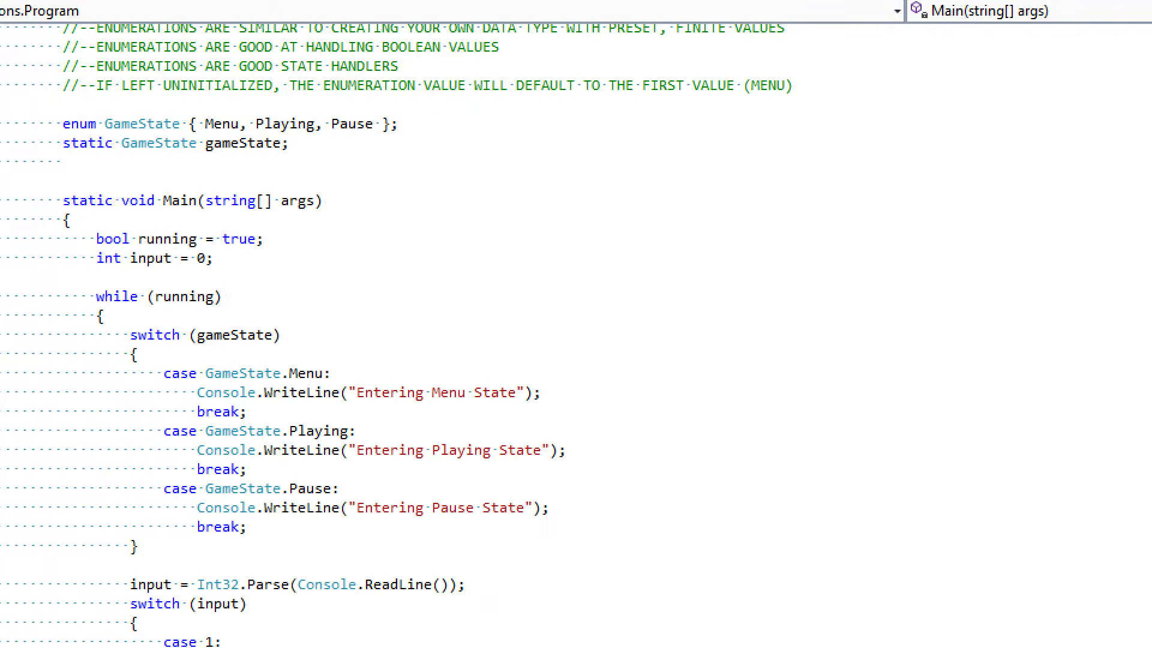